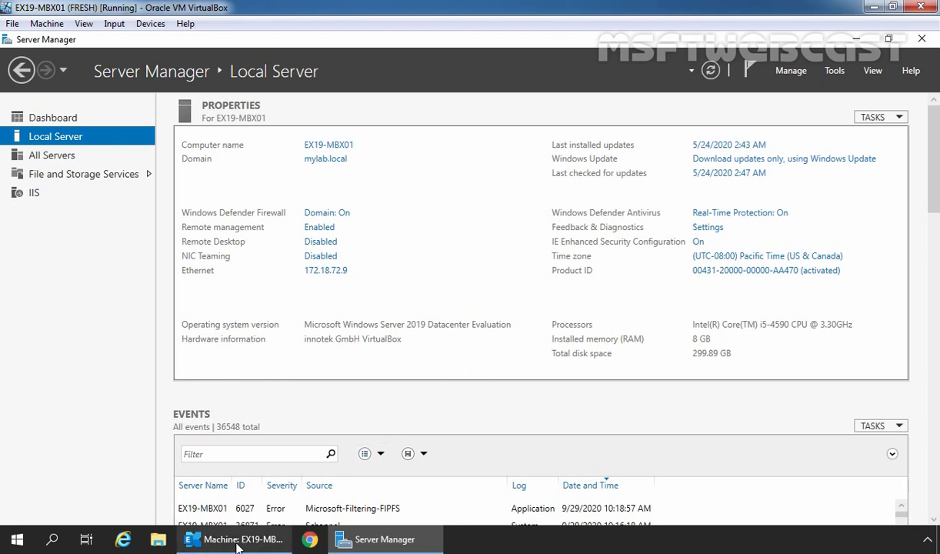
left_click(233, 538)
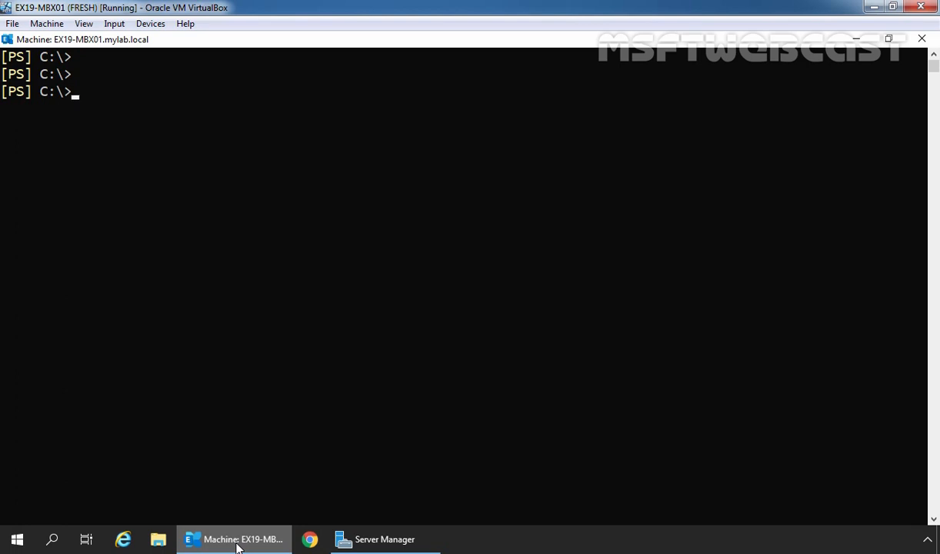
type("add")
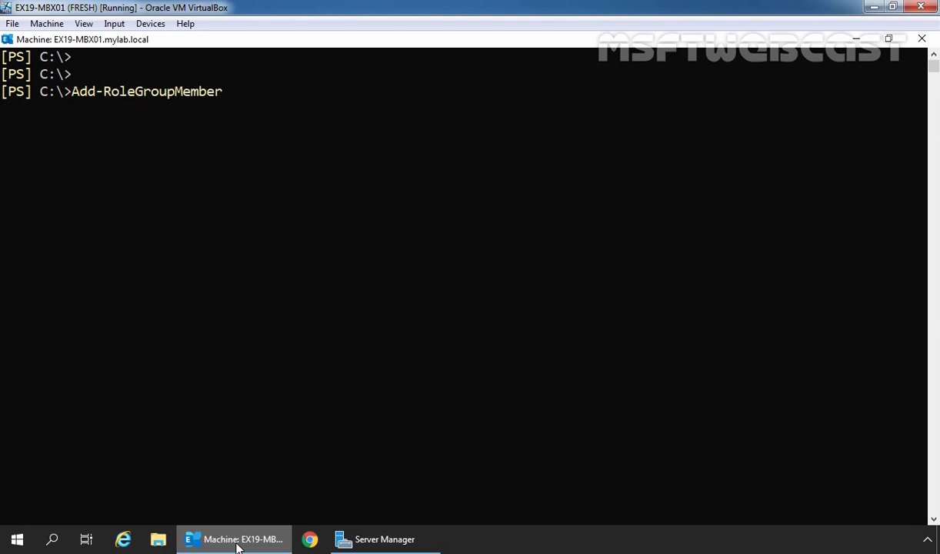
type("-Identity")
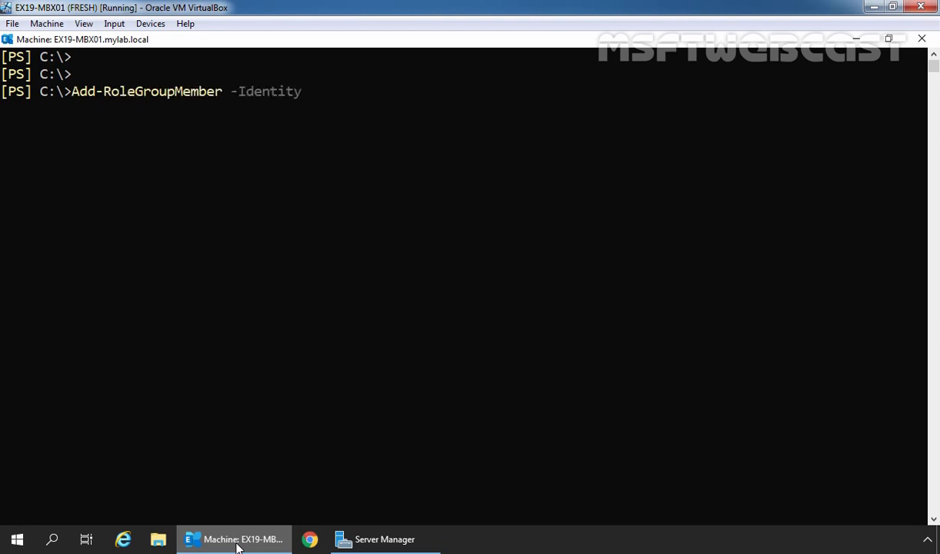
type("\"")
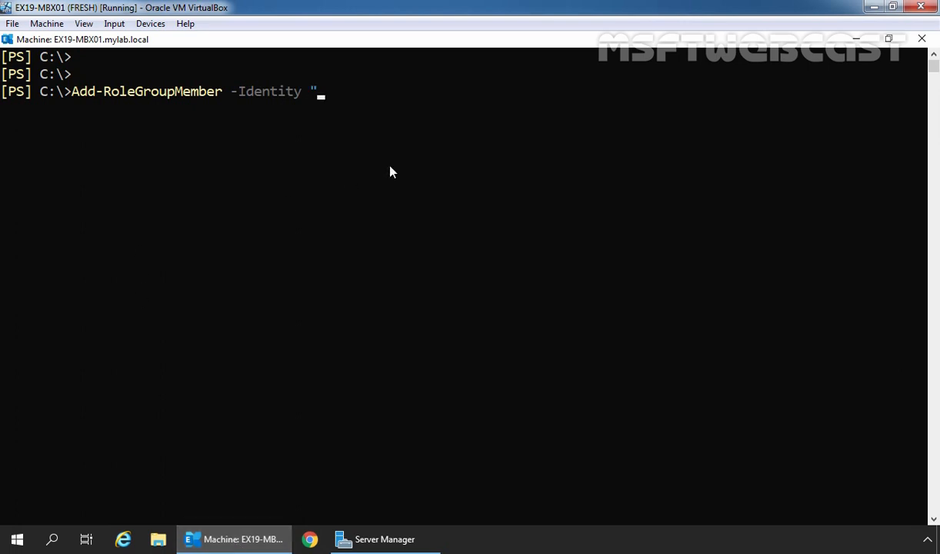
type("Discovery Management\"")
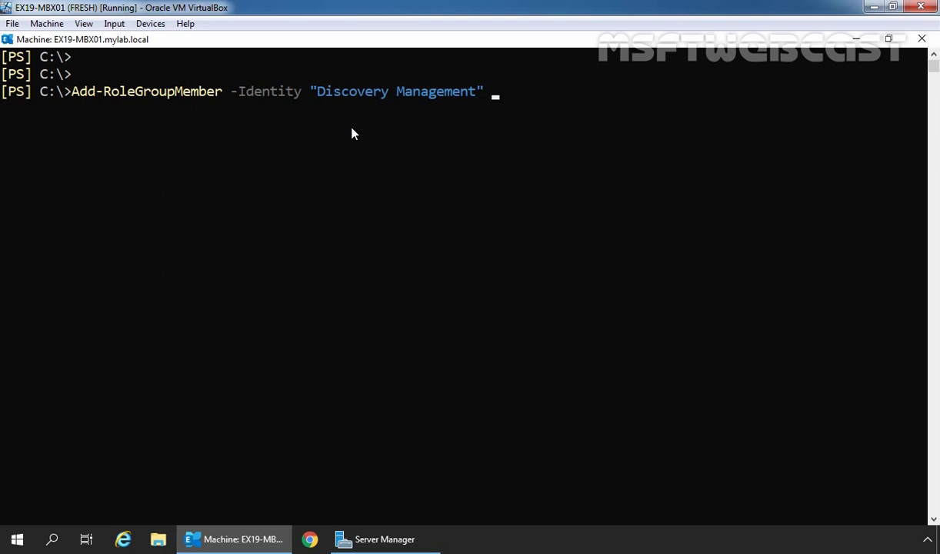
type("-Member")
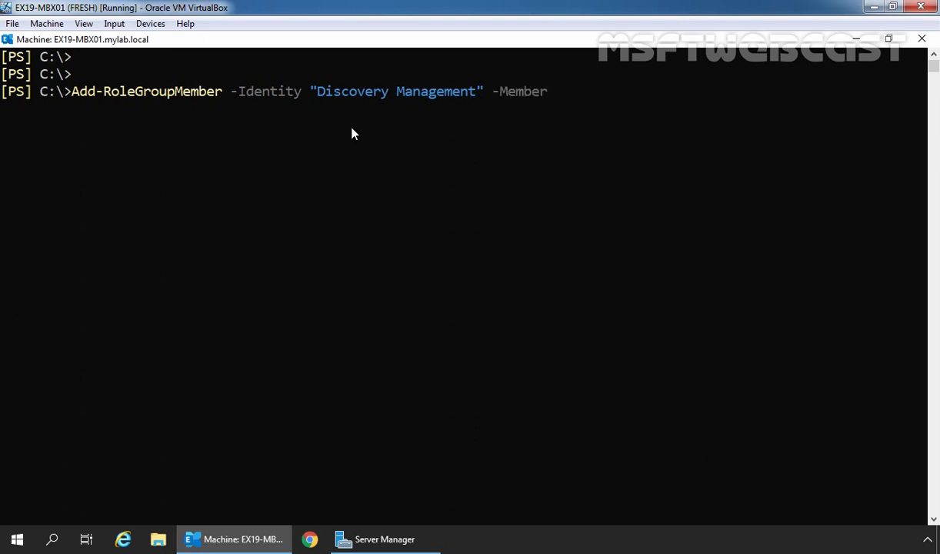
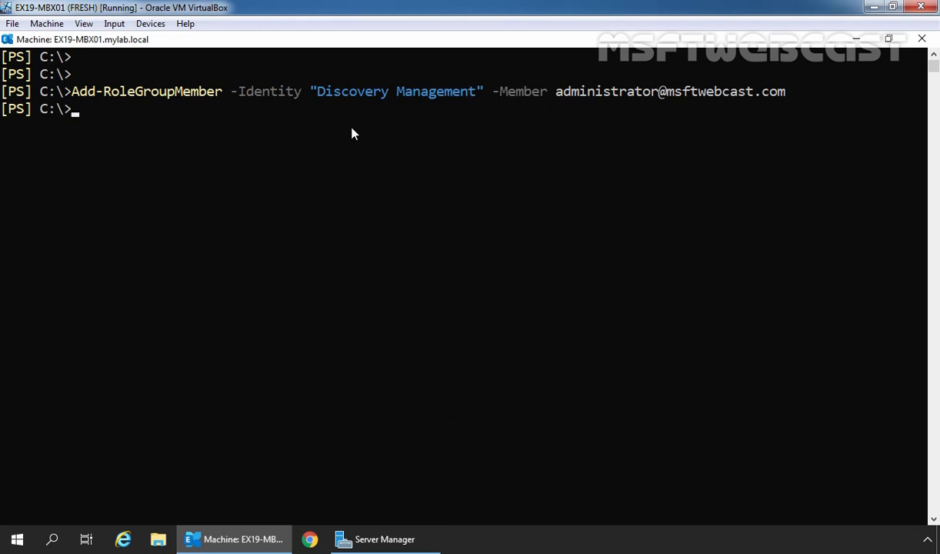
Step: List Discovery Management members with Get-RoleGroupMember to confirm the administrator was added
type("Get-RoleGroupMember -Identity \"Discovery Management\"")
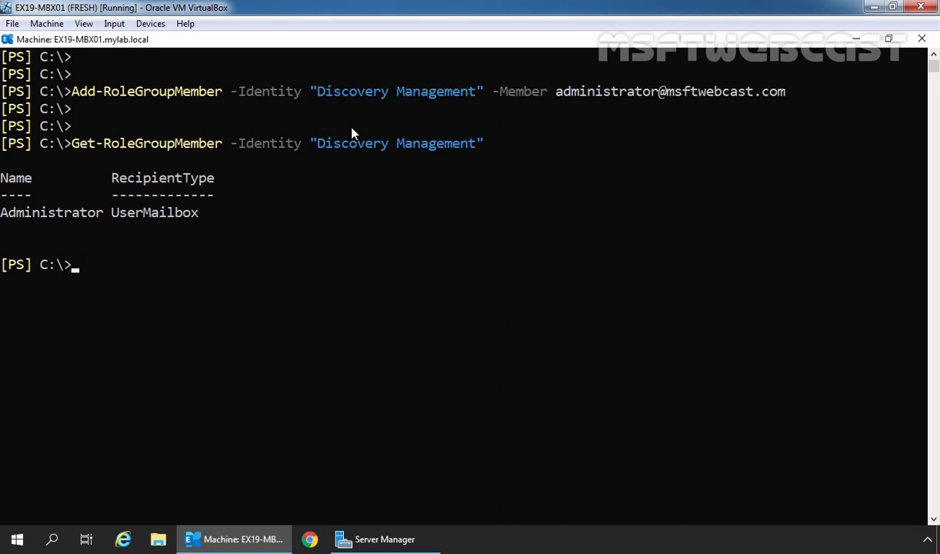
mouse_move(348, 135)
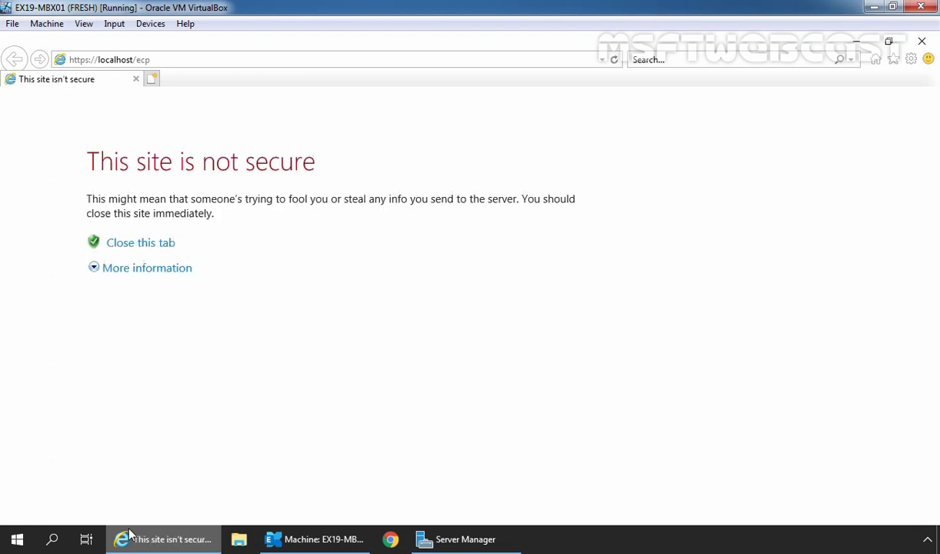
Step: Proceed past the certificate warning and sign in to the admin center as administrator
left_click(147, 268)
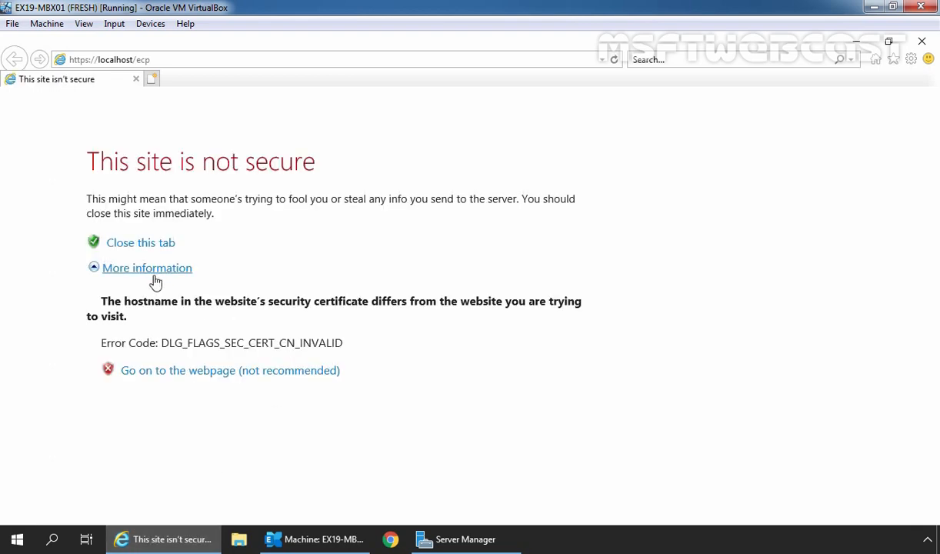
left_click(231, 369)
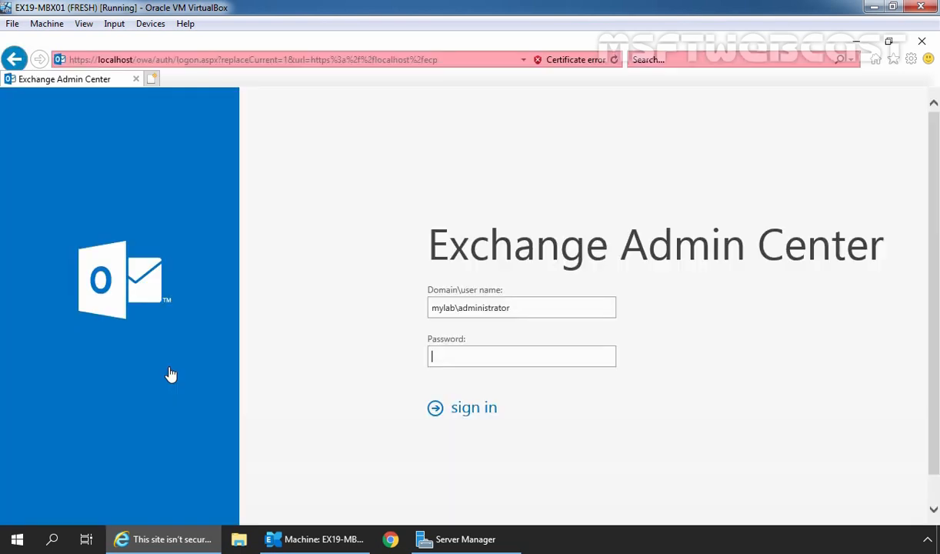
type("password")
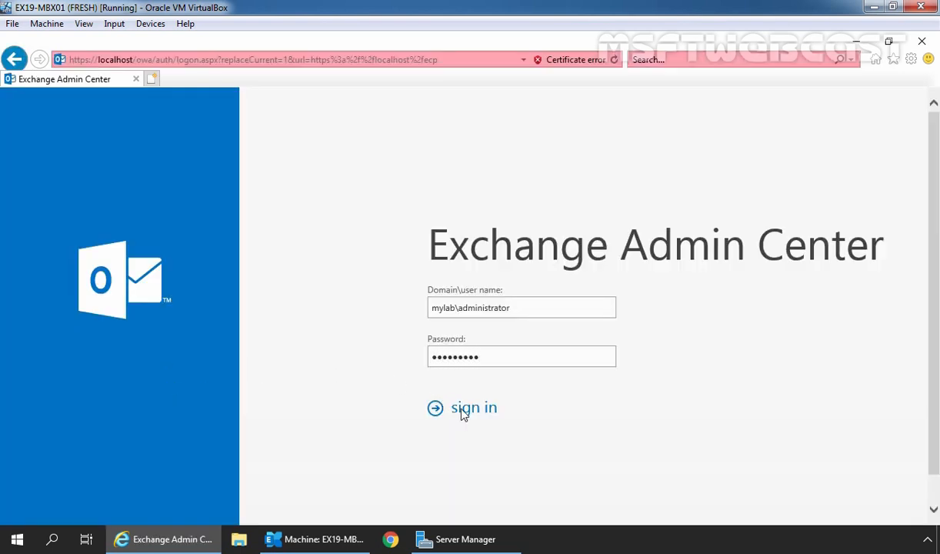
left_click(462, 407)
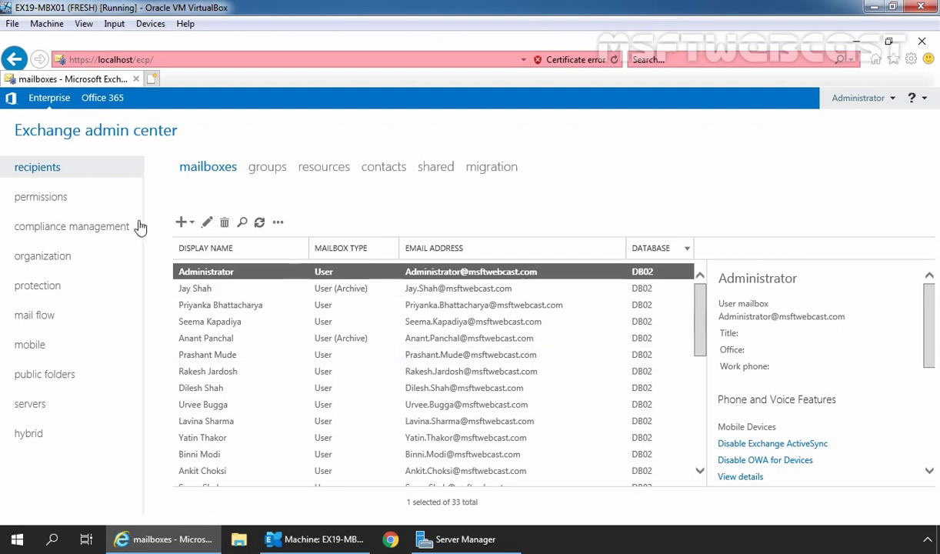
Step: Start a new In-Place eDiscovery & Hold from compliance management
left_click(74, 225)
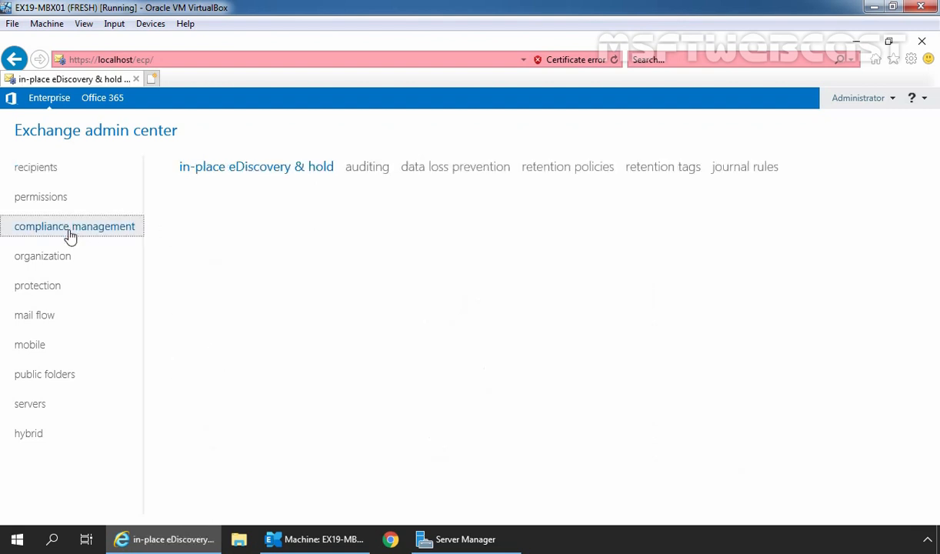
left_click(74, 225)
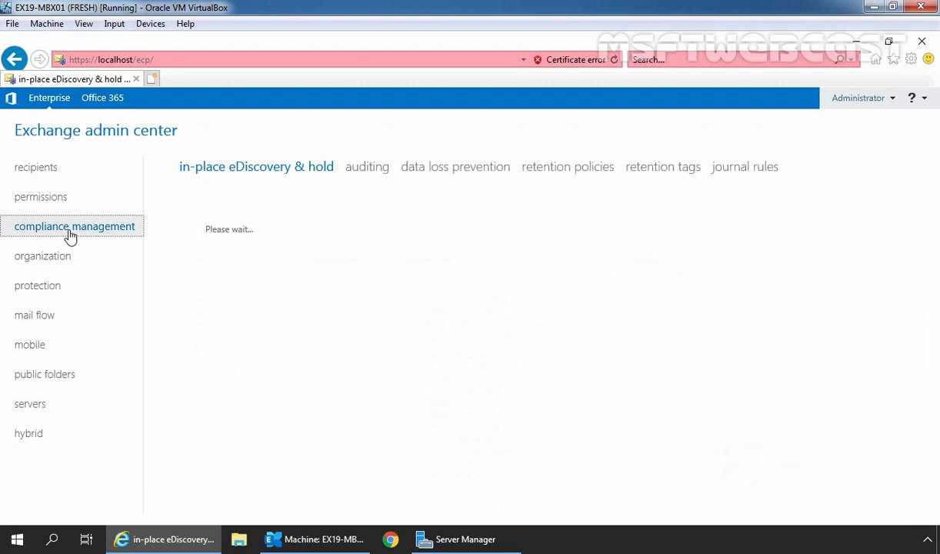
left_click(74, 225)
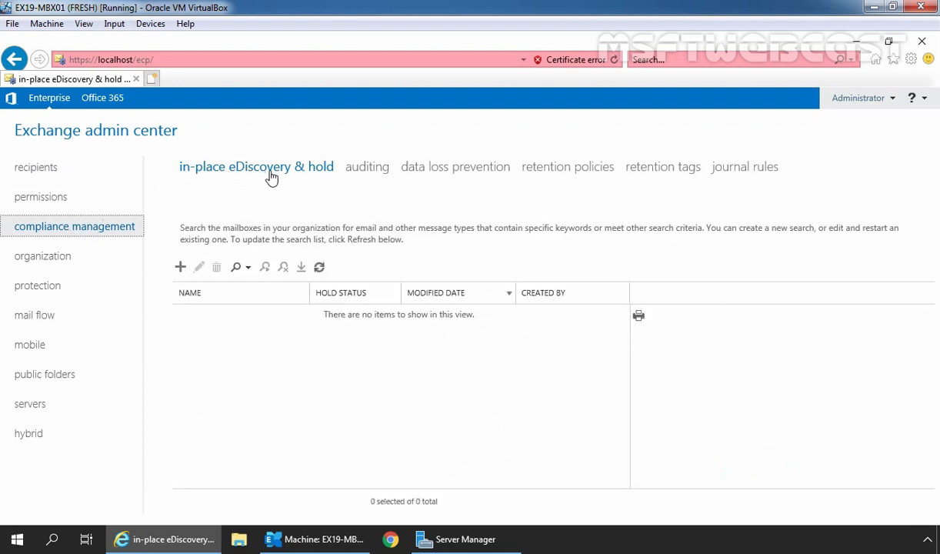
mouse_move(292, 178)
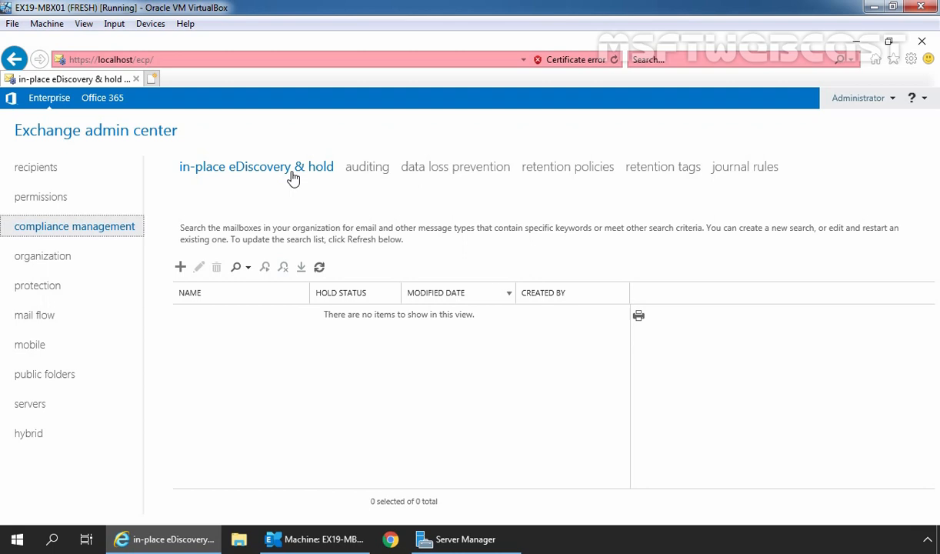
mouse_move(180, 268)
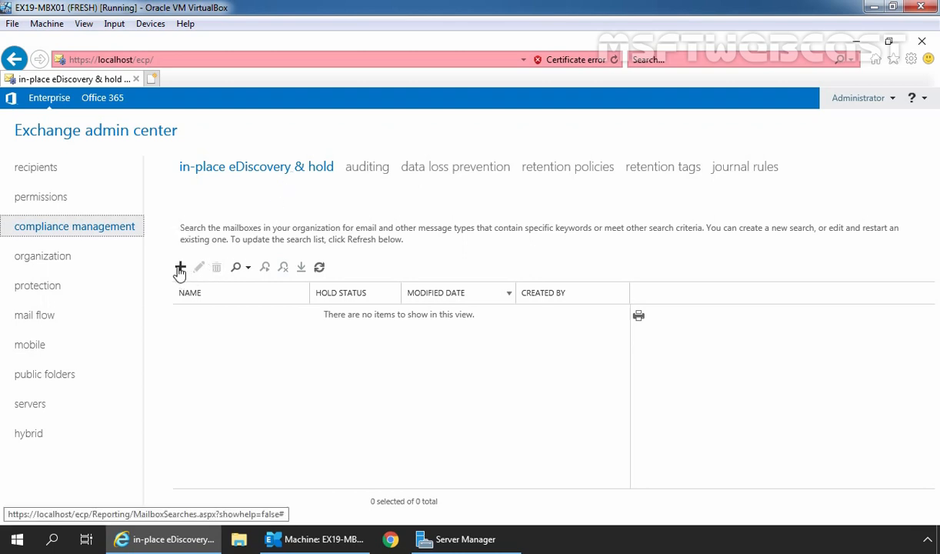
left_click(178, 267)
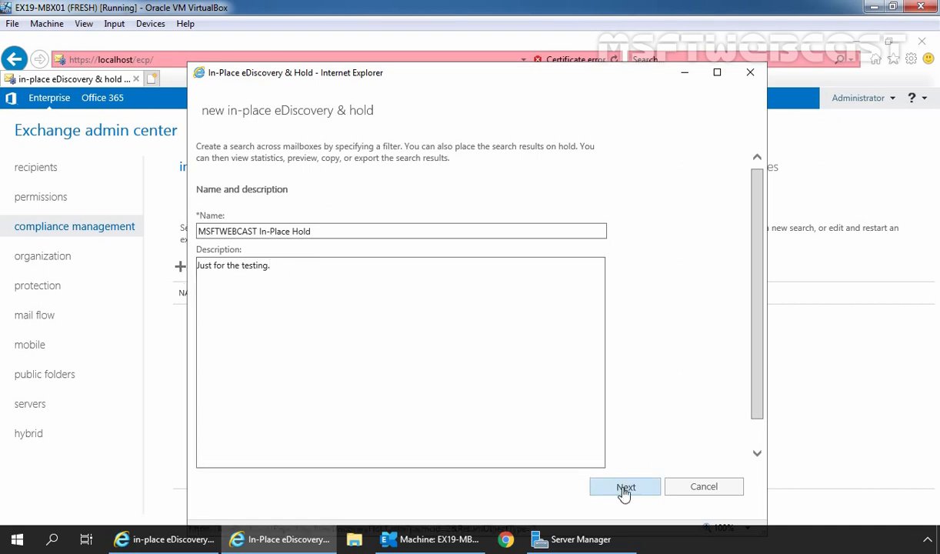
Step: Continue to the mailbox scope step, searching only specified mailboxes
left_click(624, 486)
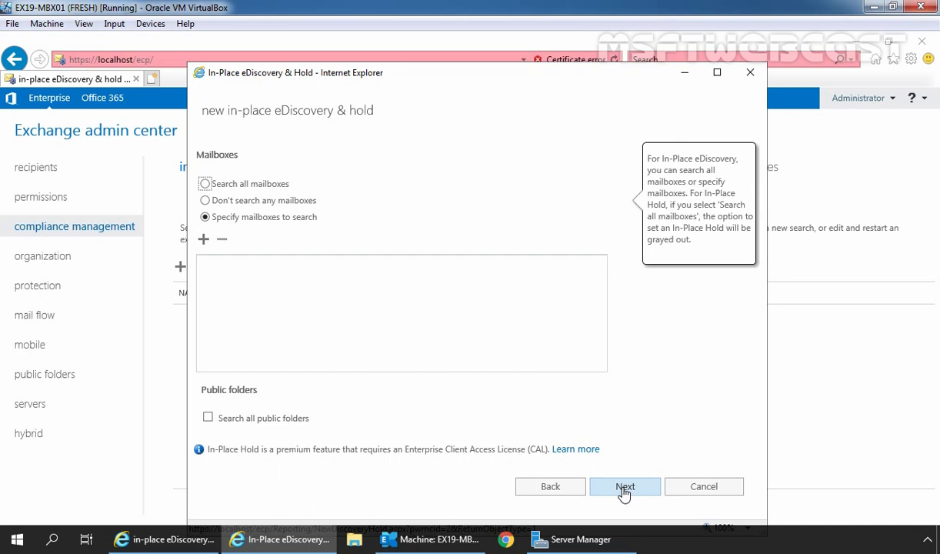
mouse_move(225, 228)
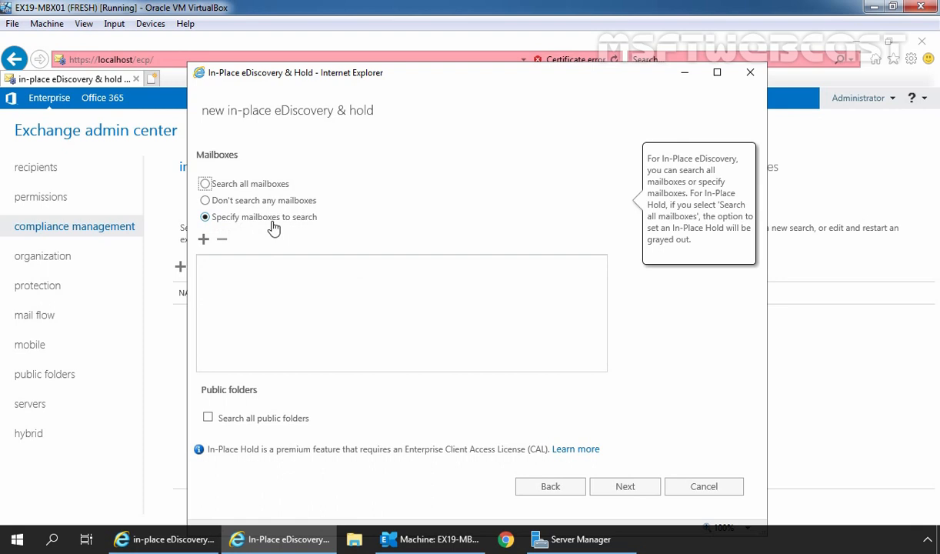
mouse_move(203, 240)
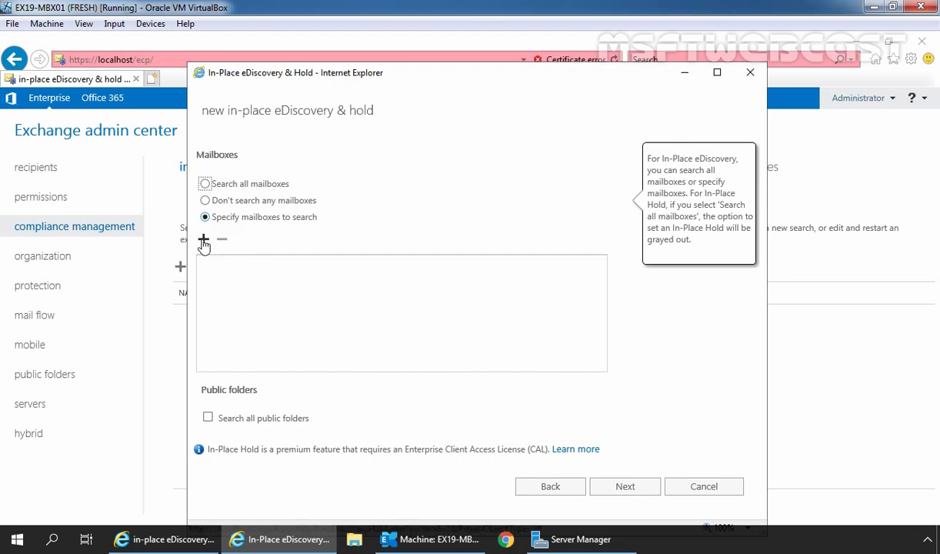
left_click(203, 240)
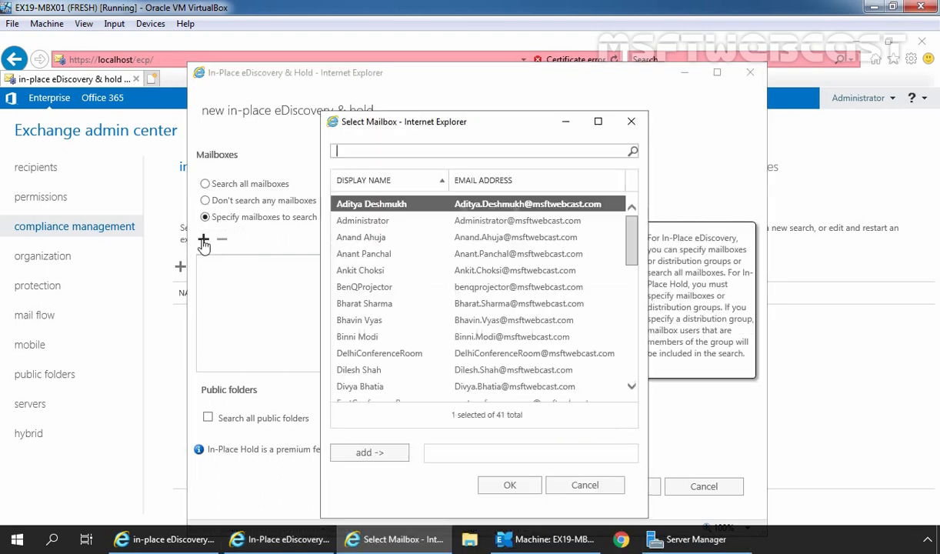
left_click(364, 253)
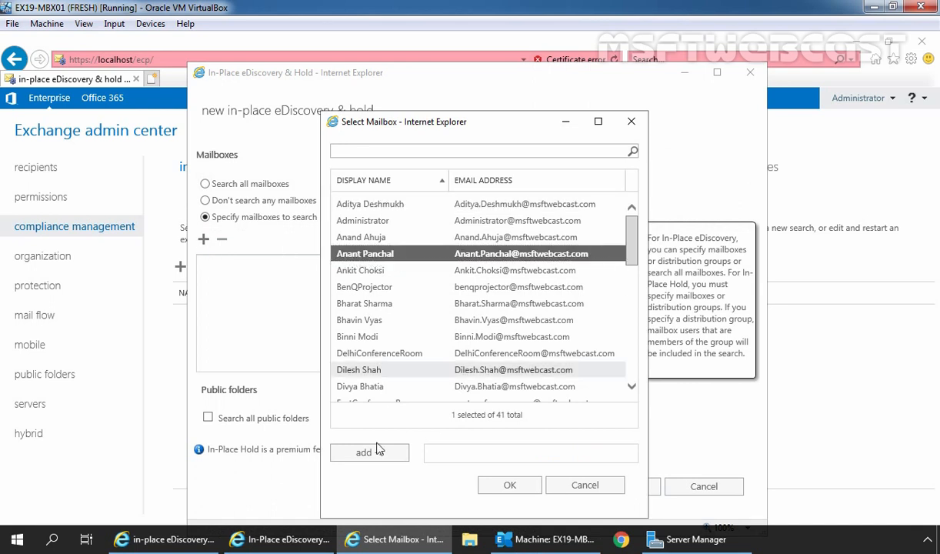
left_click(369, 453)
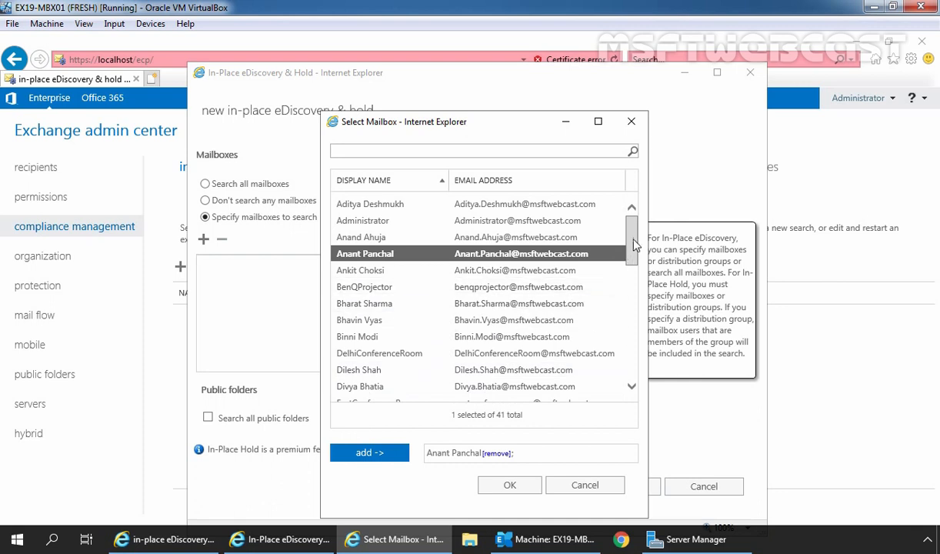
scroll("down", 3)
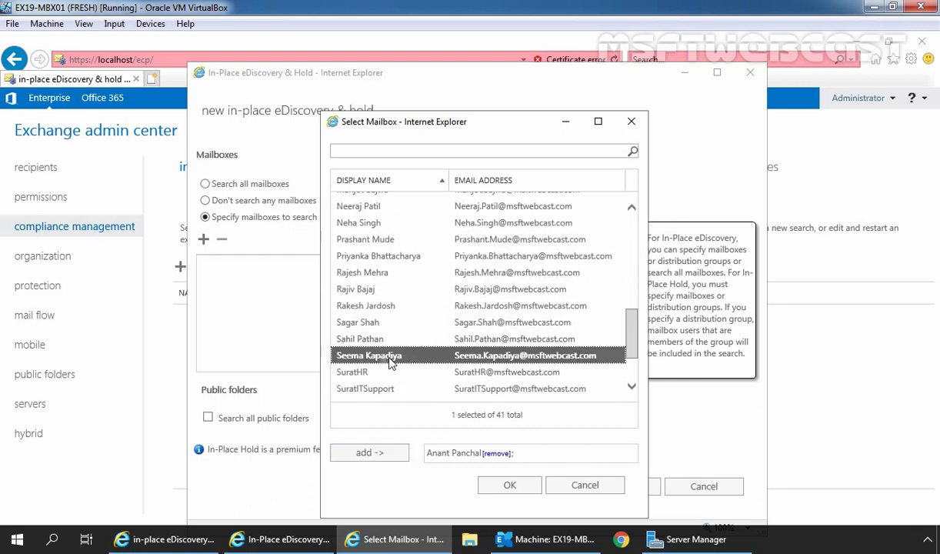
left_click(369, 452)
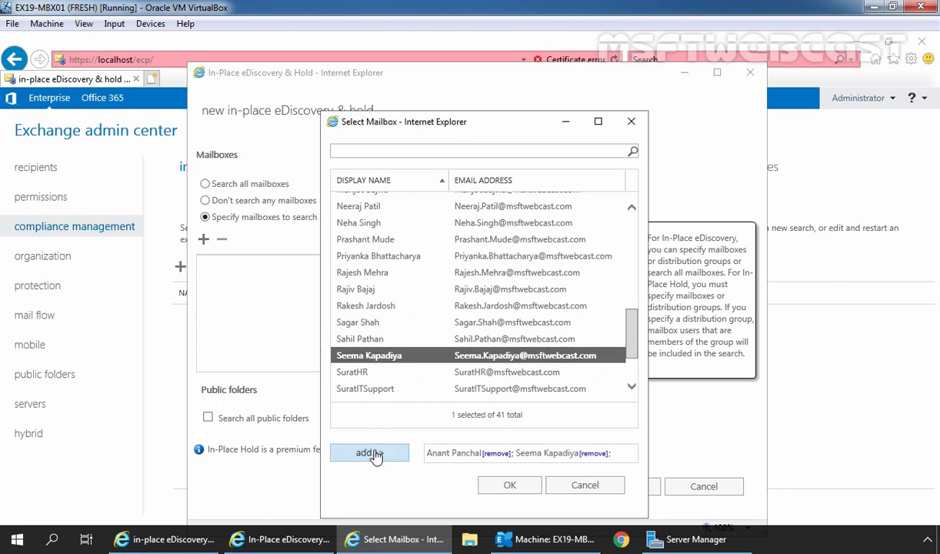
left_click(509, 484)
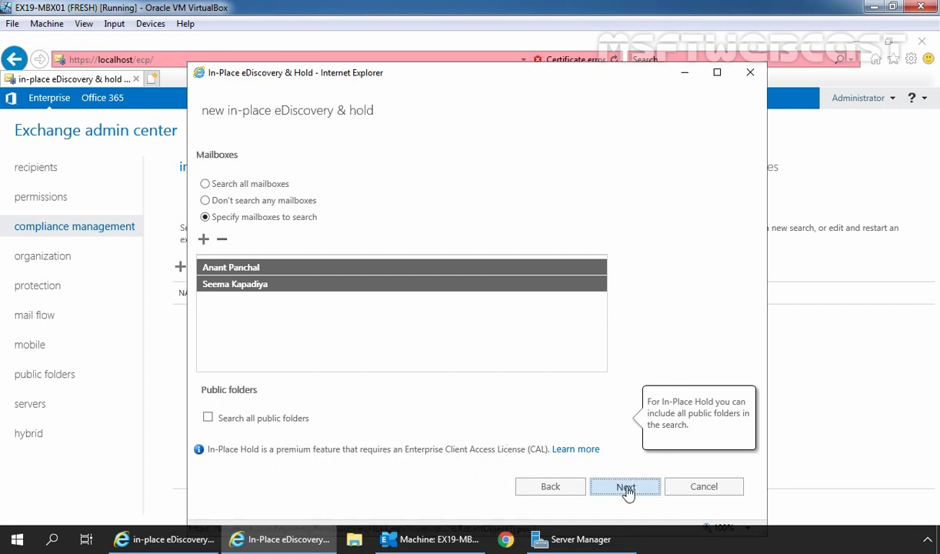
Step: Move to the search query step and filter based on criteria, leaving the start date off
left_click(625, 486)
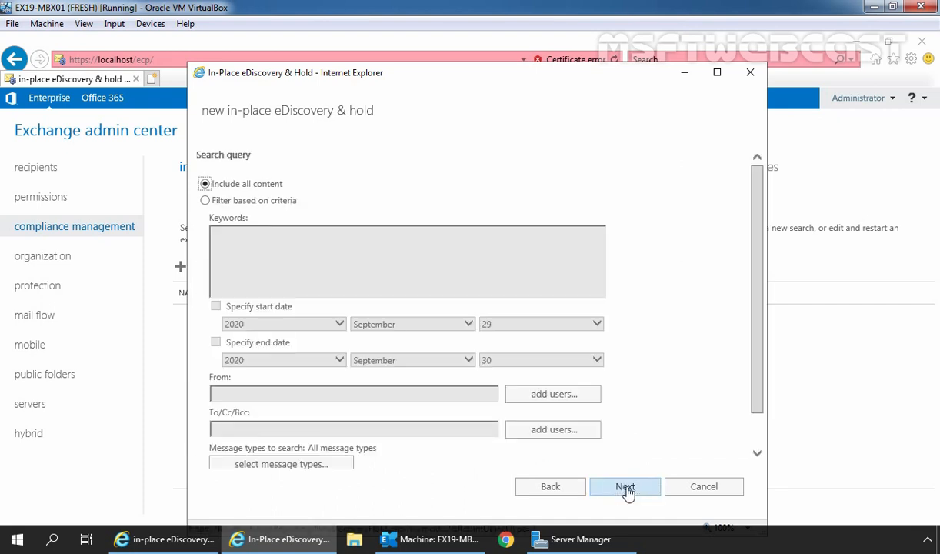
left_click(624, 487)
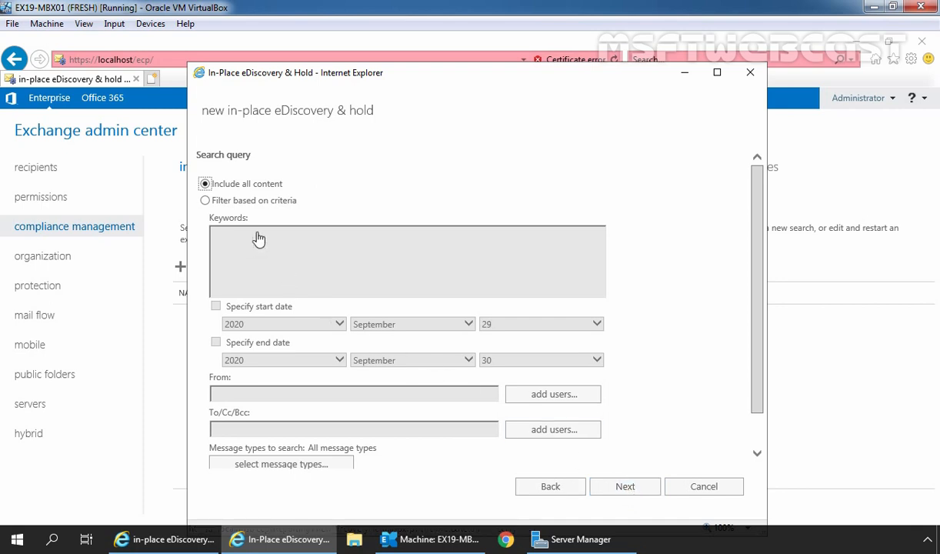
left_click(207, 200)
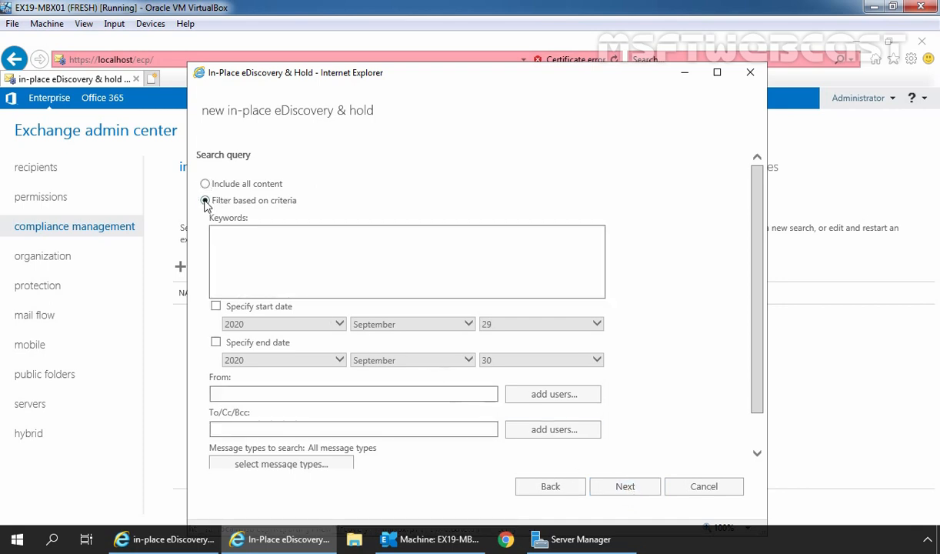
left_click(205, 200)
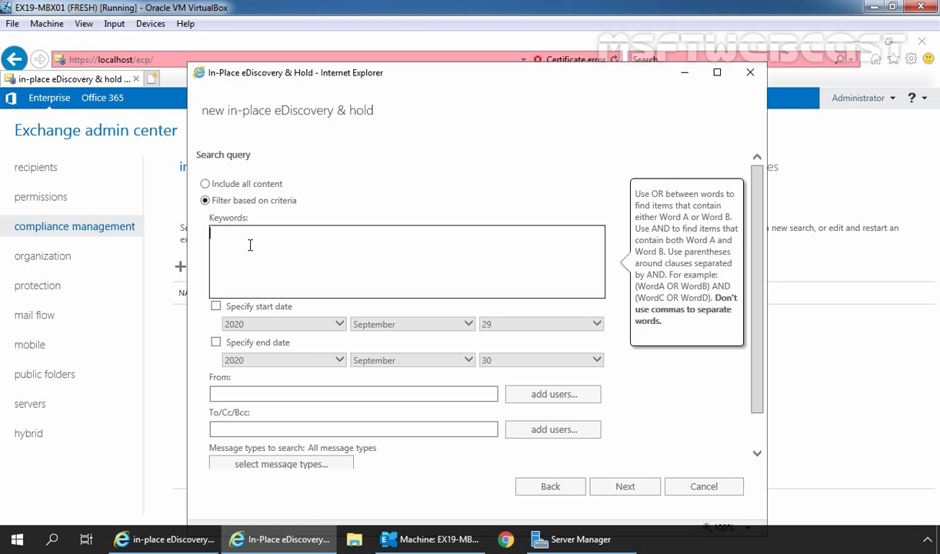
mouse_move(255, 374)
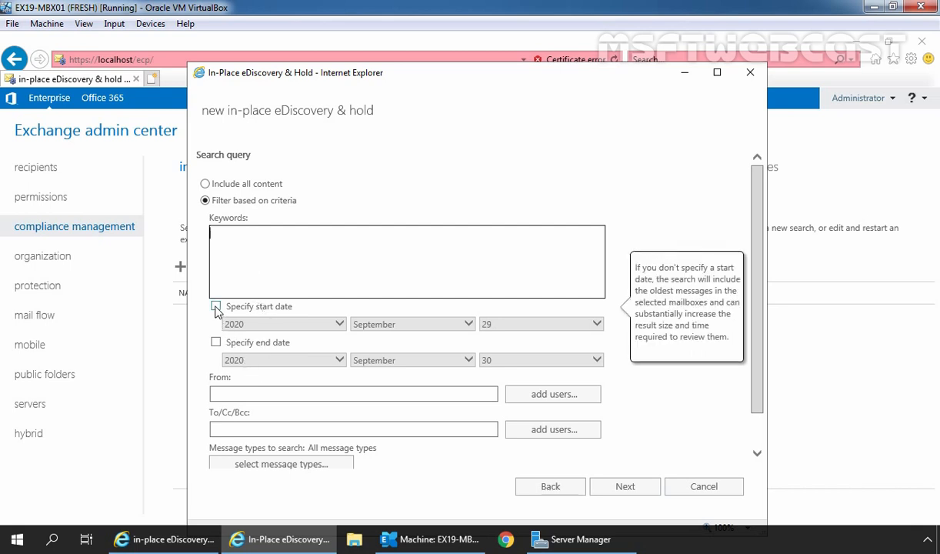
left_click(215, 307)
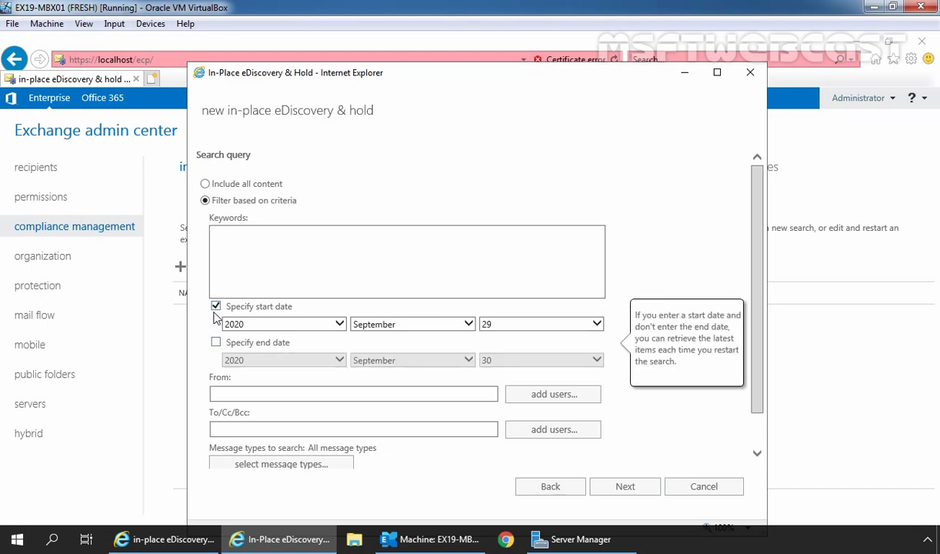
left_click(215, 304)
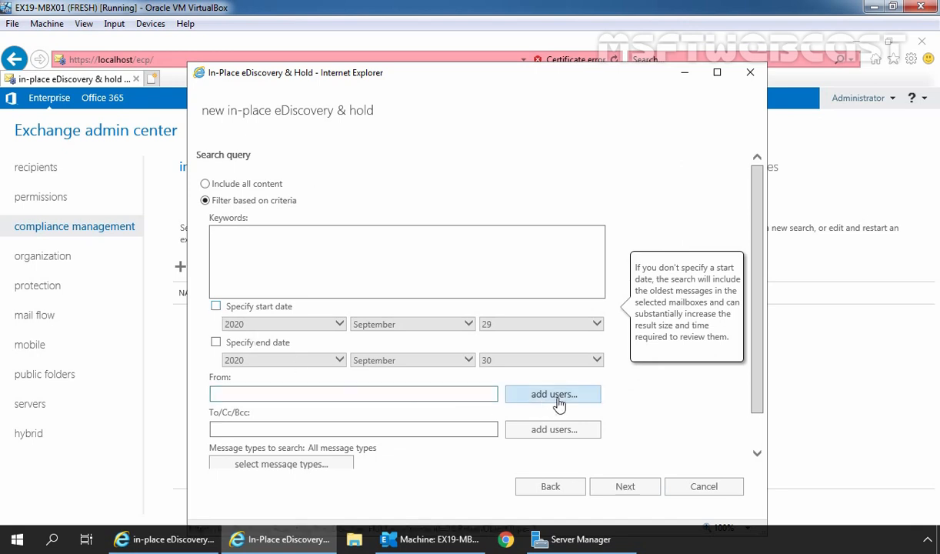
mouse_move(560, 403)
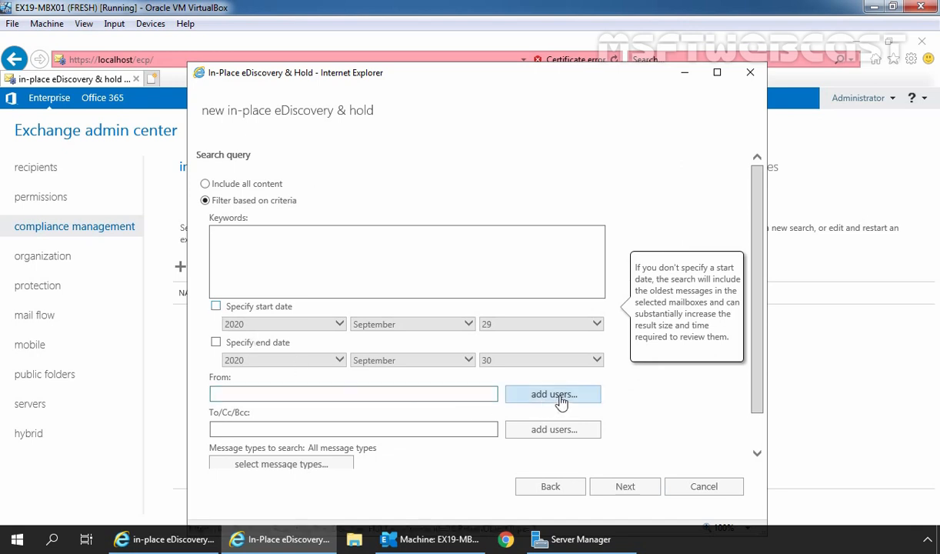
left_click(552, 394)
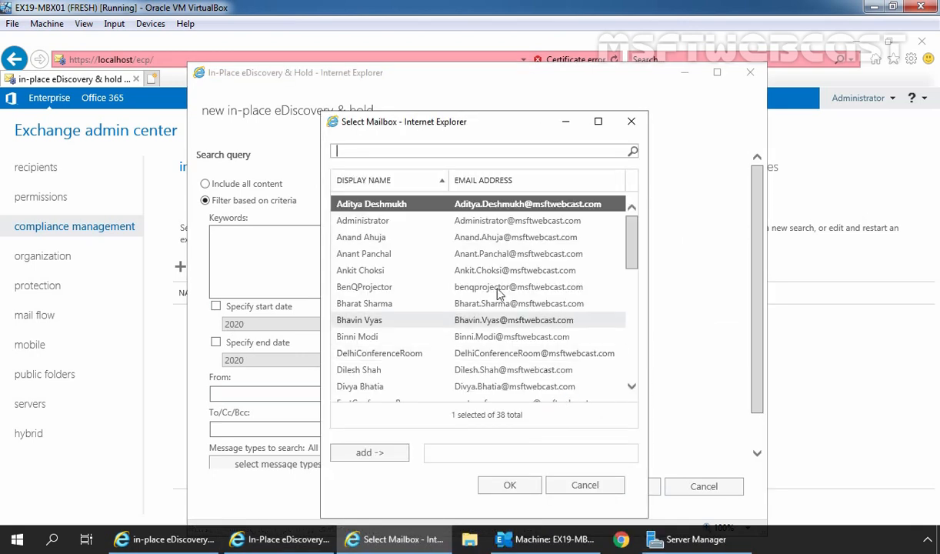
left_click(363, 221)
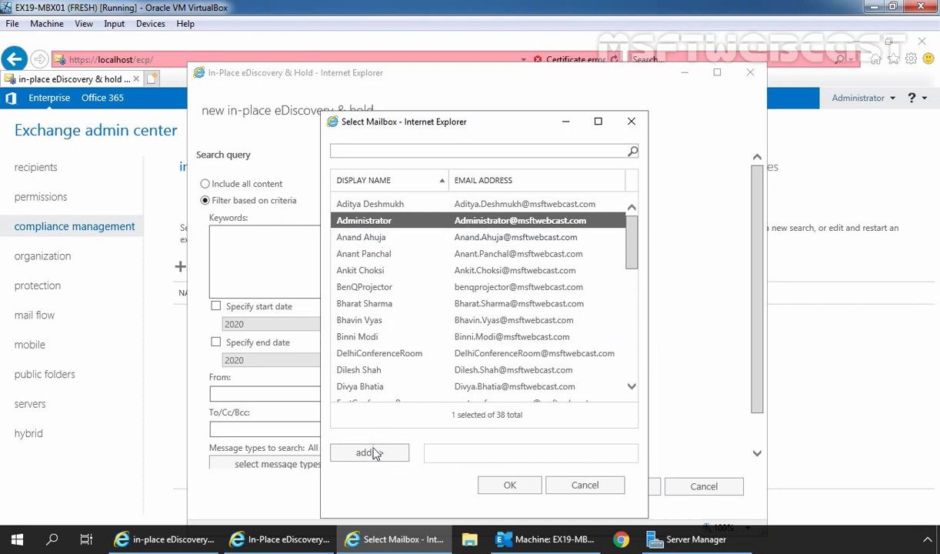
left_click(369, 452)
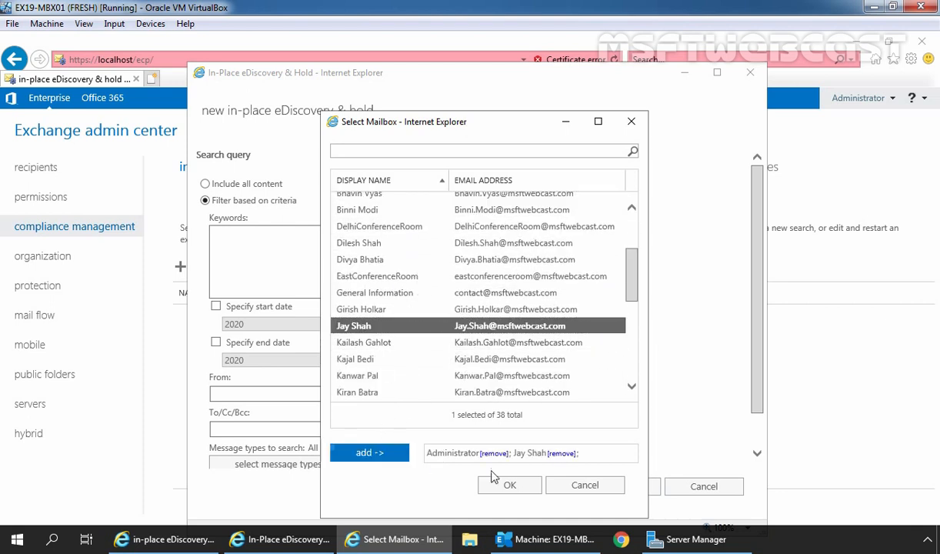
left_click(509, 485)
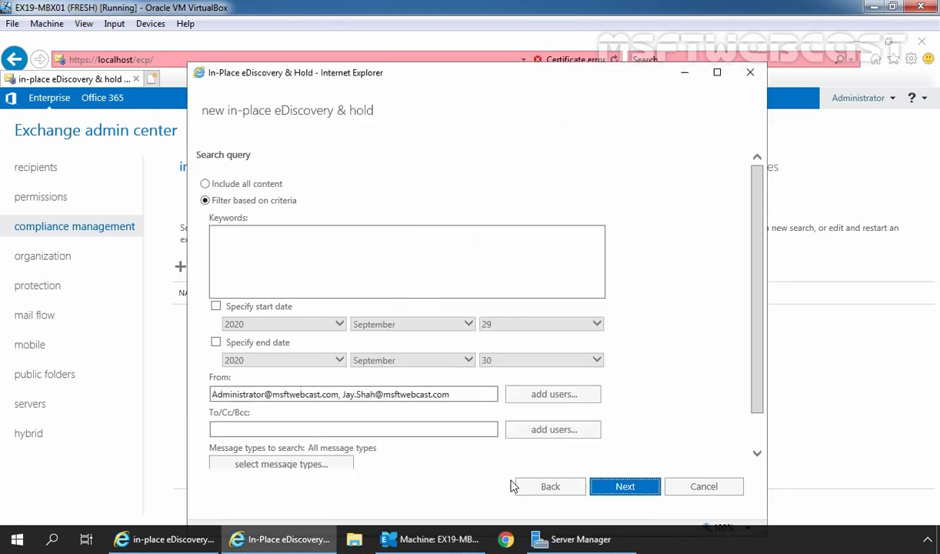
mouse_move(477, 461)
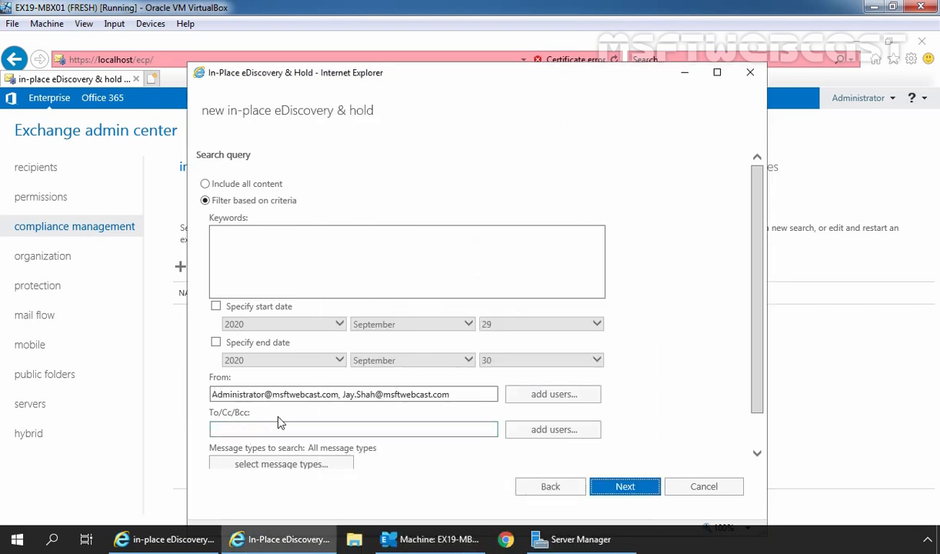
scroll("down", 3)
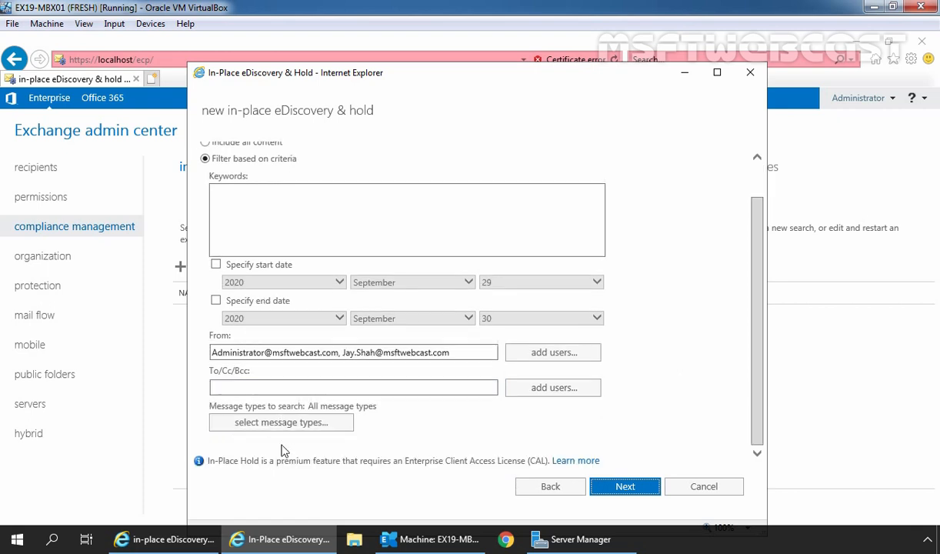
mouse_move(282, 421)
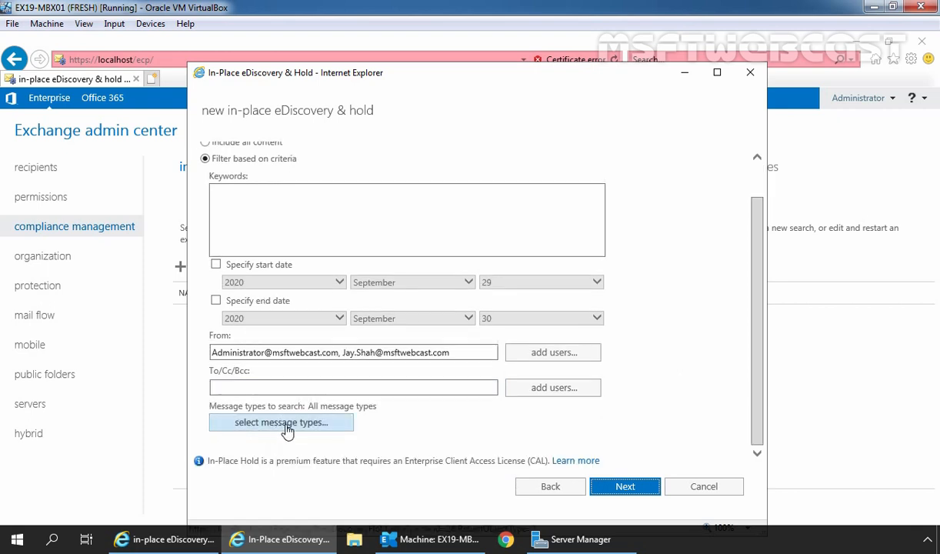
Step: Restrict the searched message types to Email
left_click(281, 421)
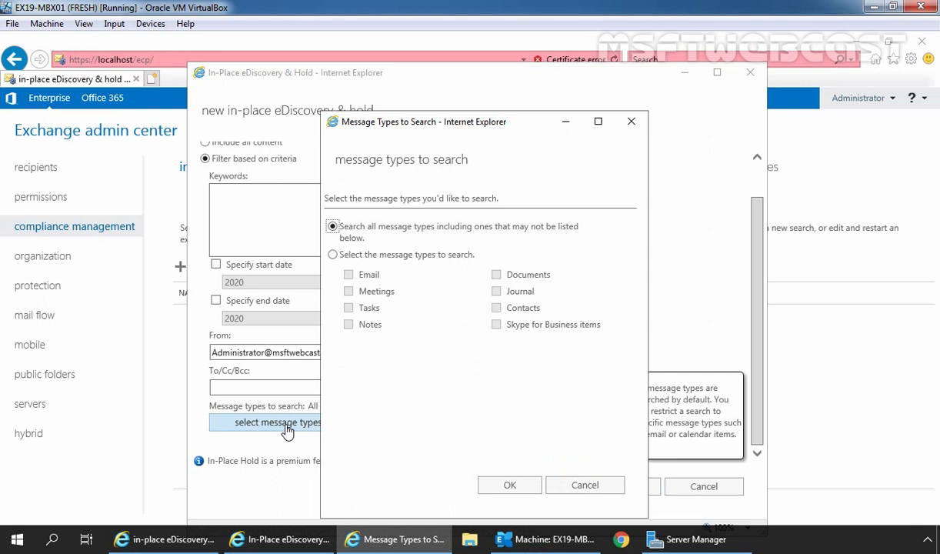
left_click(332, 255)
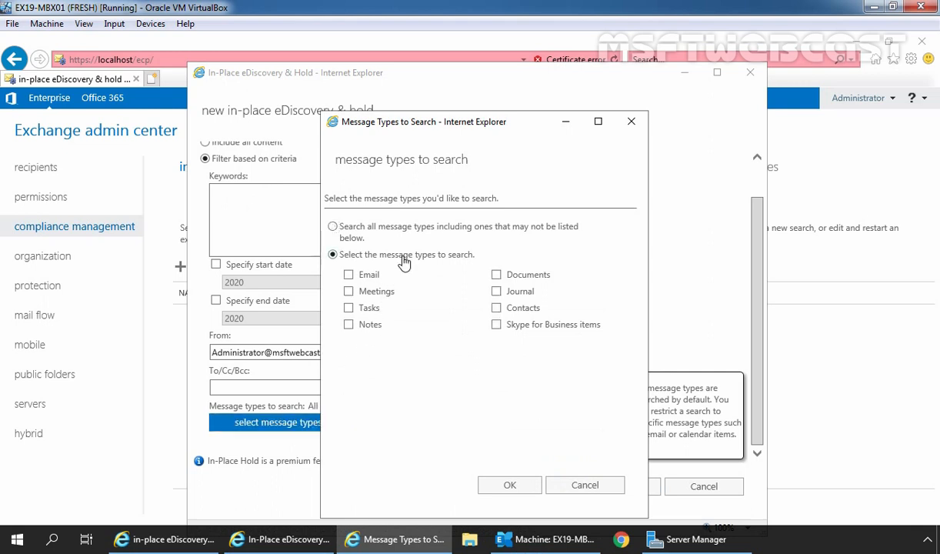
mouse_move(422, 264)
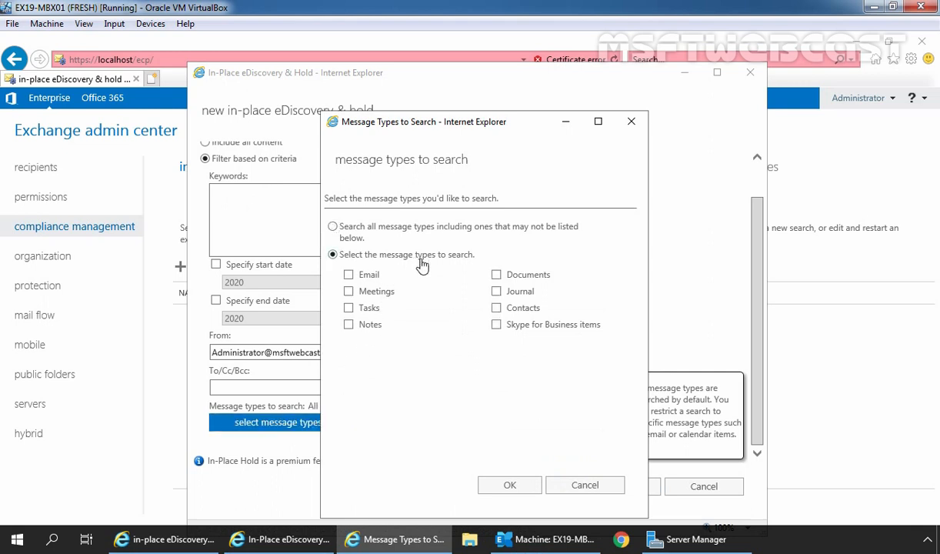
left_click(348, 274)
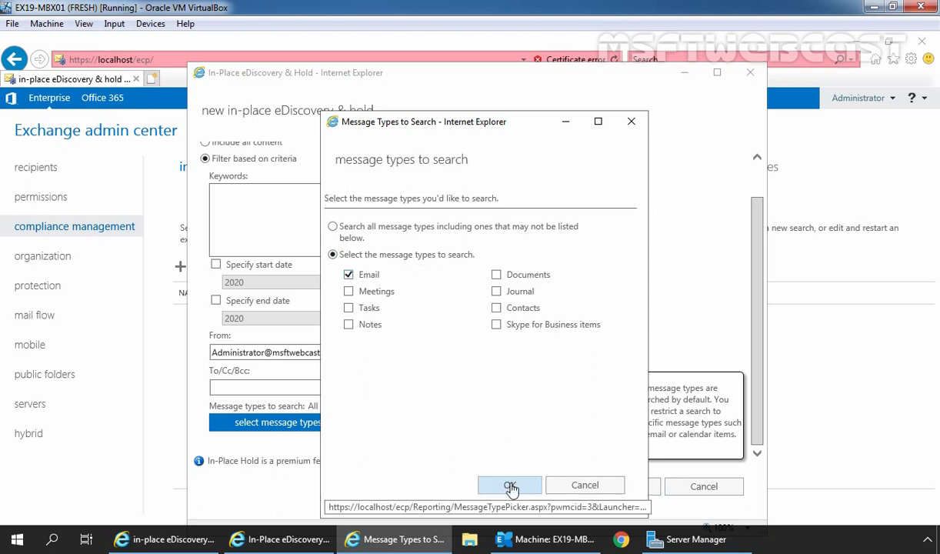
left_click(510, 486)
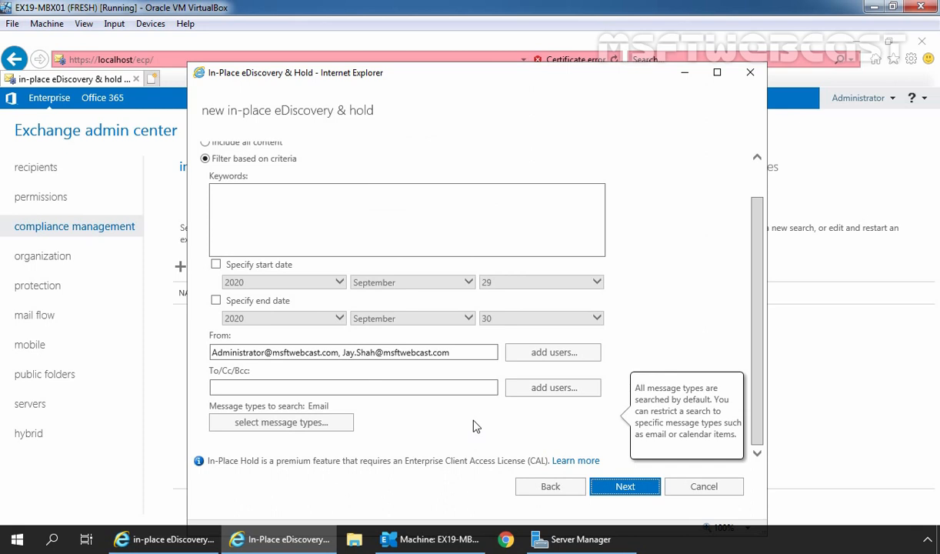
left_click(625, 486)
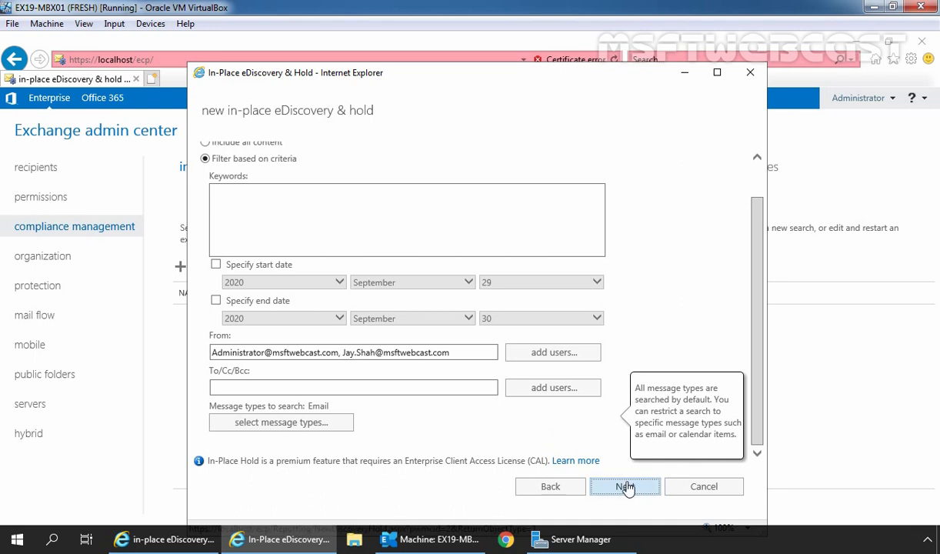
Step: Place matching content on hold for 365 days and finish saving the hold
left_click(624, 486)
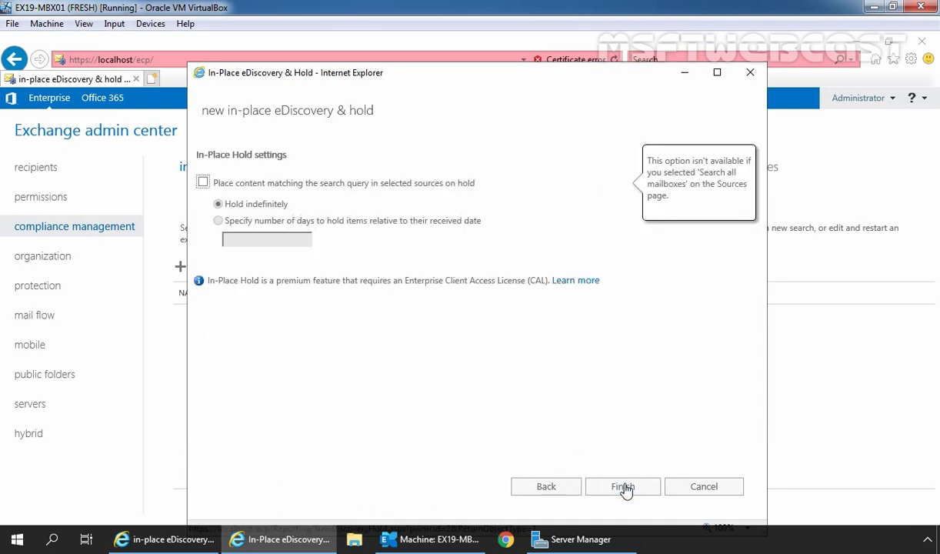
mouse_move(385, 319)
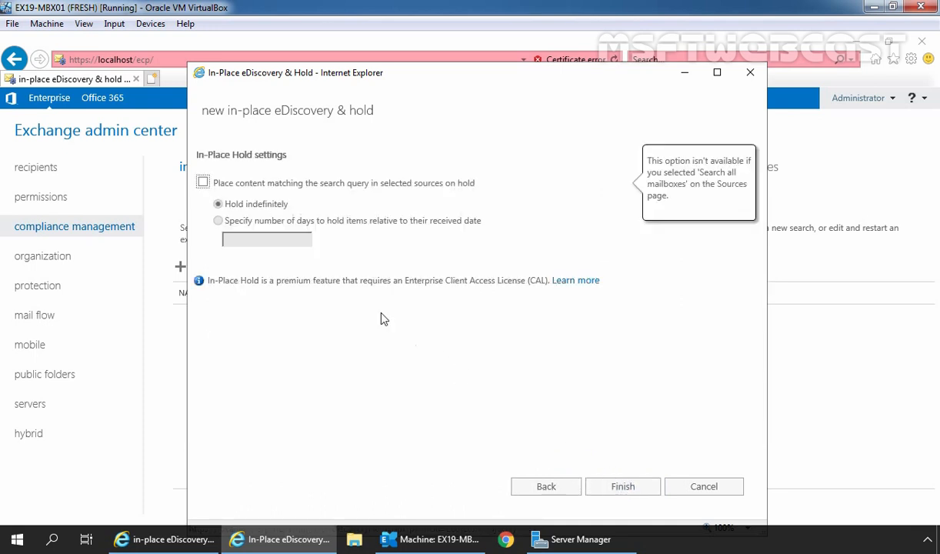
left_click(203, 181)
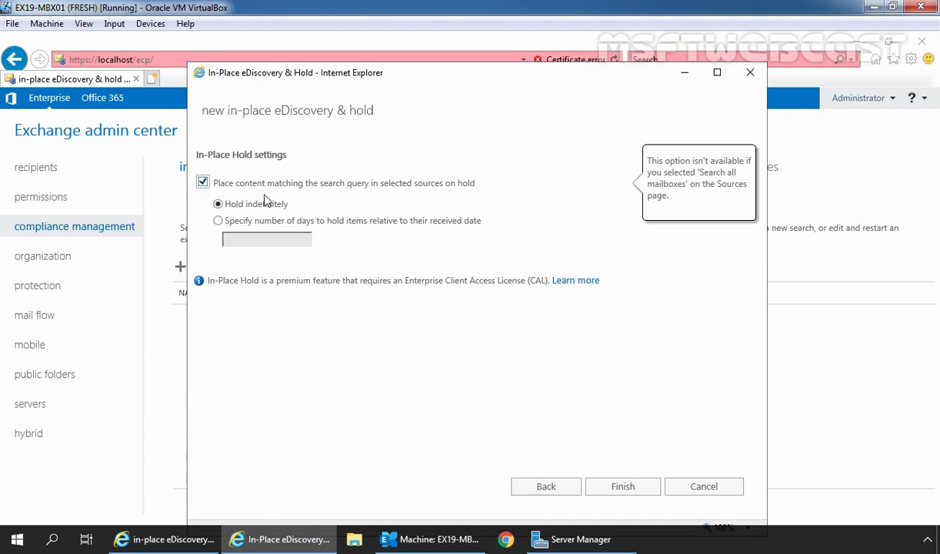
mouse_move(423, 191)
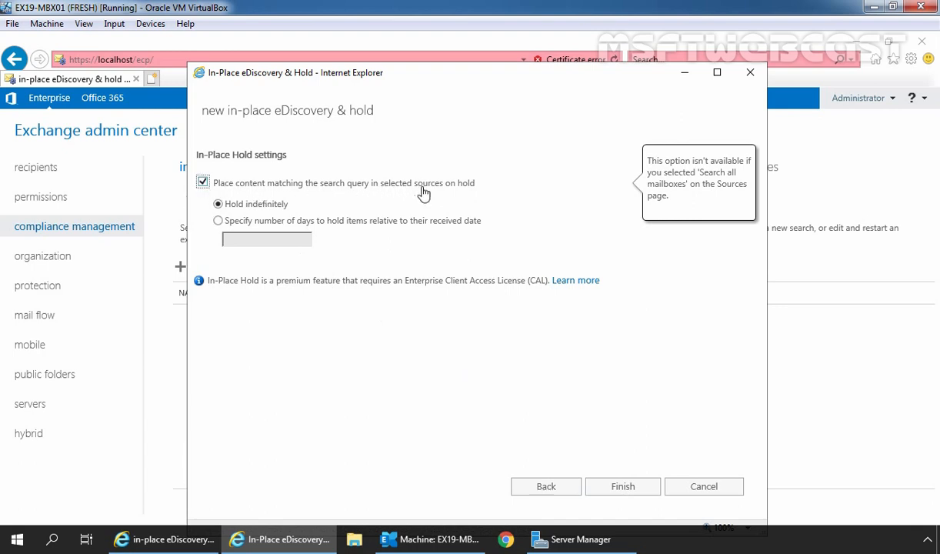
mouse_move(465, 193)
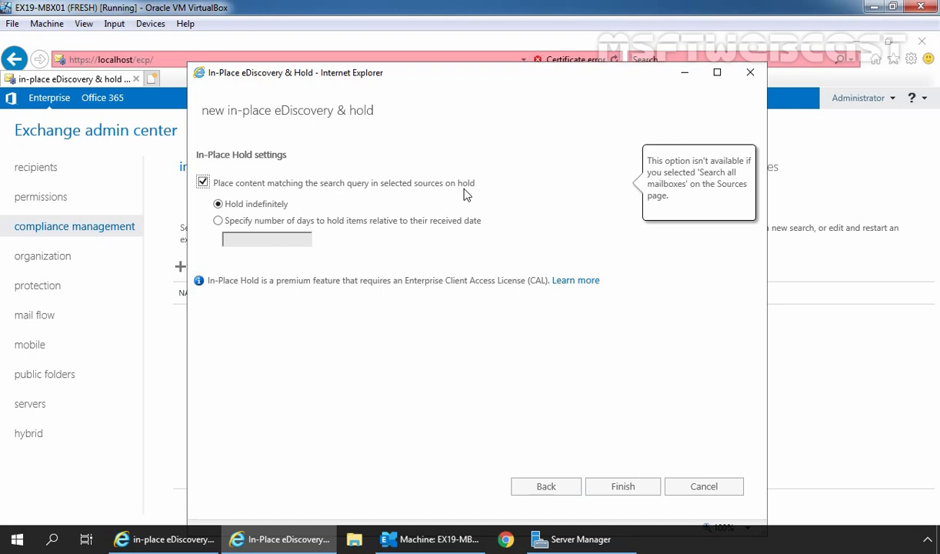
mouse_move(491, 171)
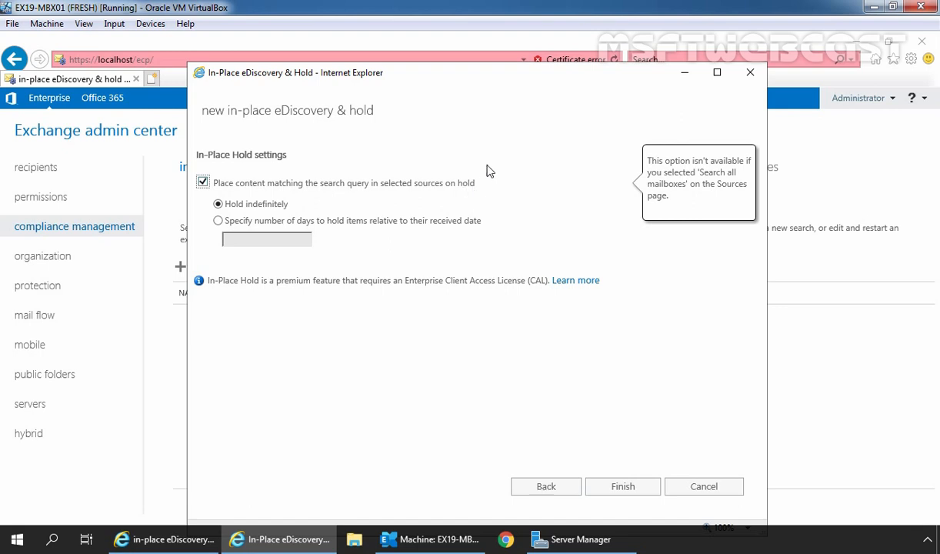
left_click(218, 222)
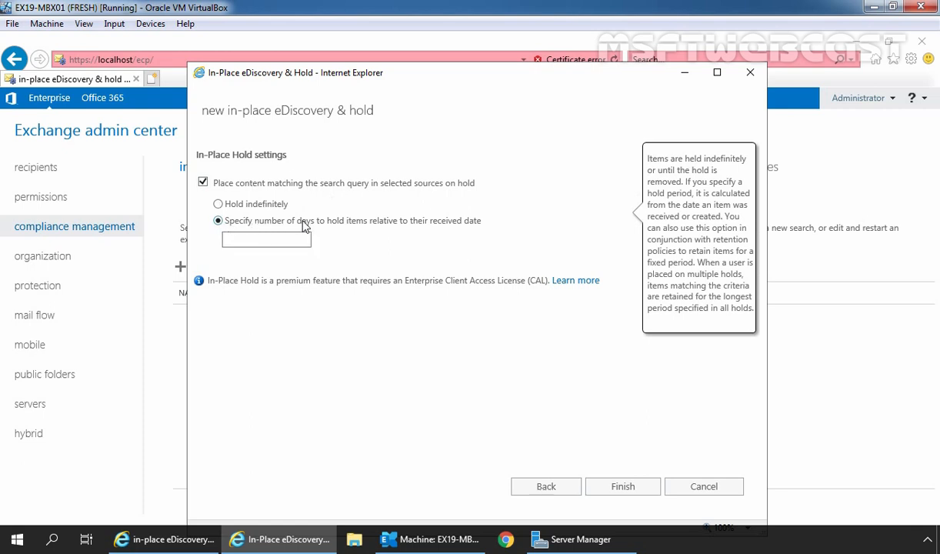
mouse_move(385, 236)
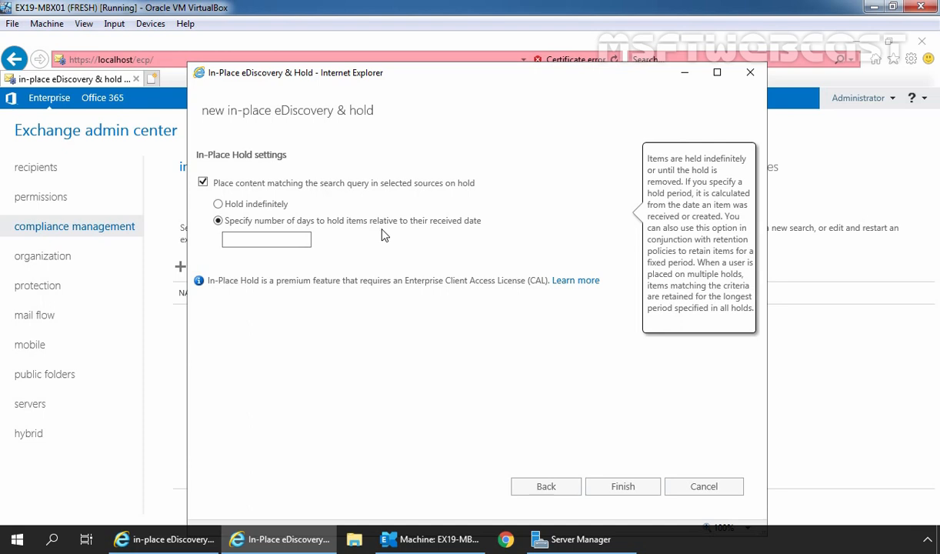
mouse_move(331, 244)
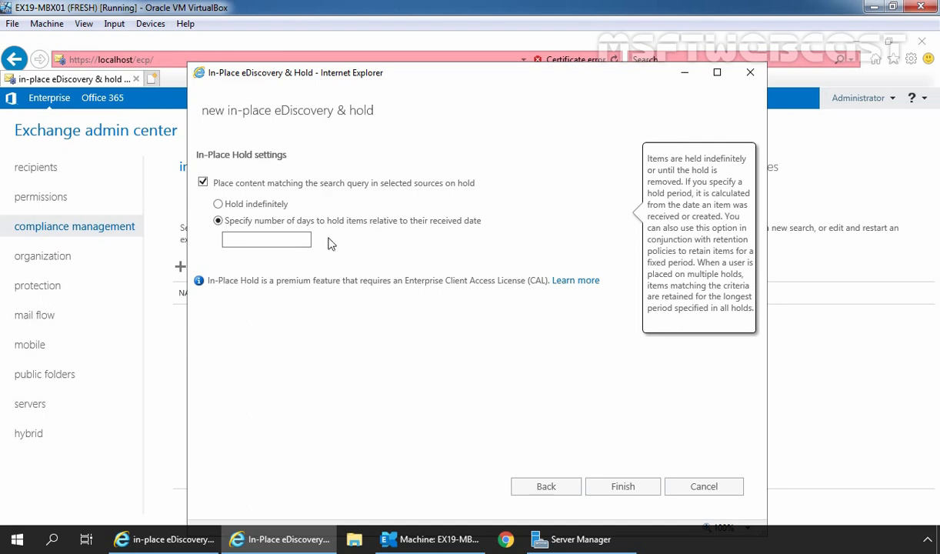
type("365")
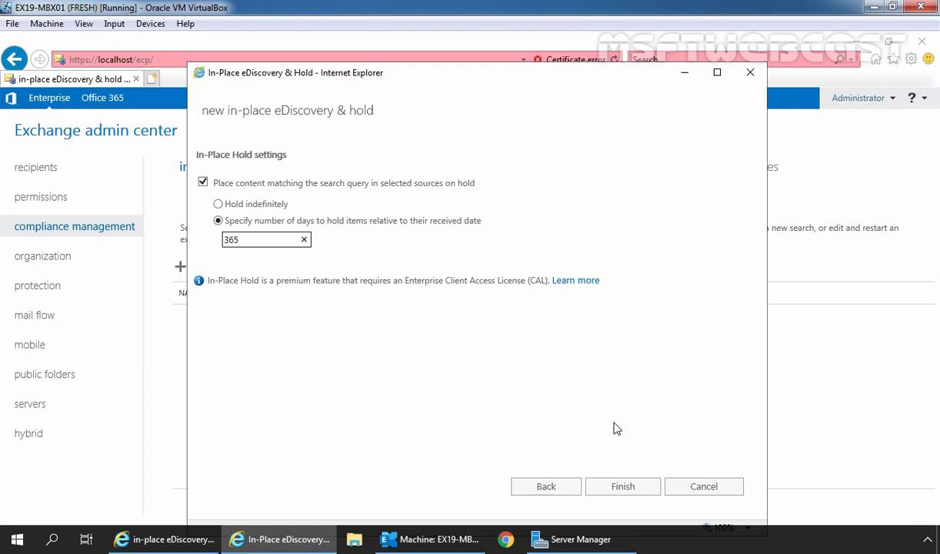
left_click(622, 486)
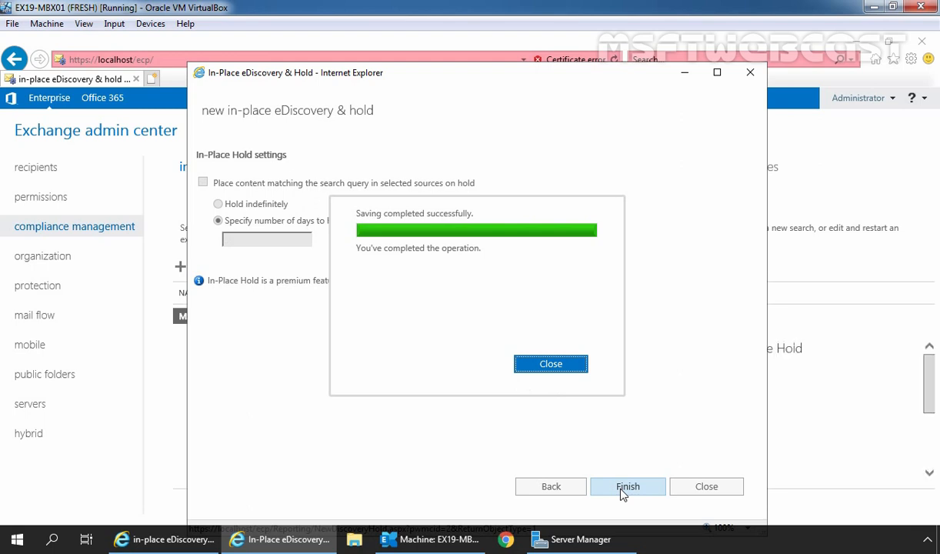
mouse_move(551, 363)
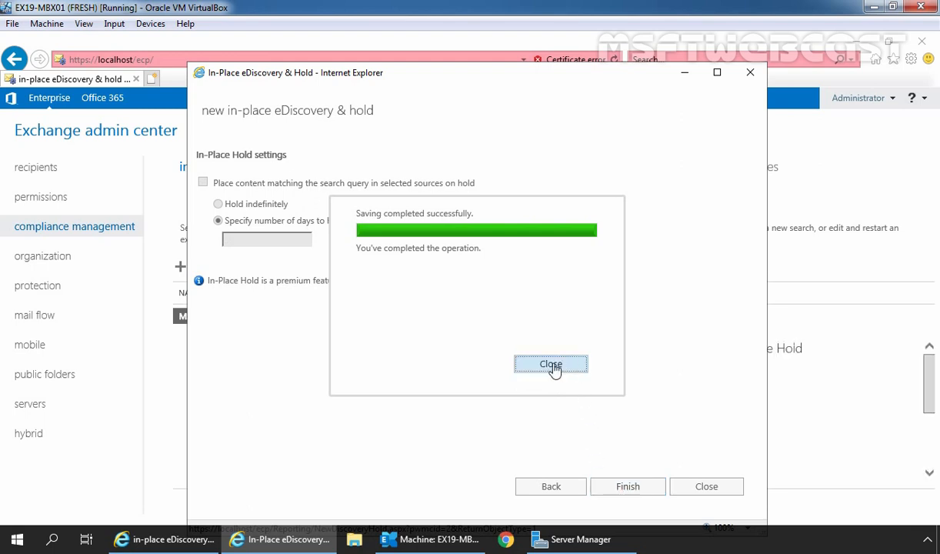
Step: Close the confirmation, refresh to see MSFTWEBCAST In-Place Hold, and preview its search results
left_click(550, 363)
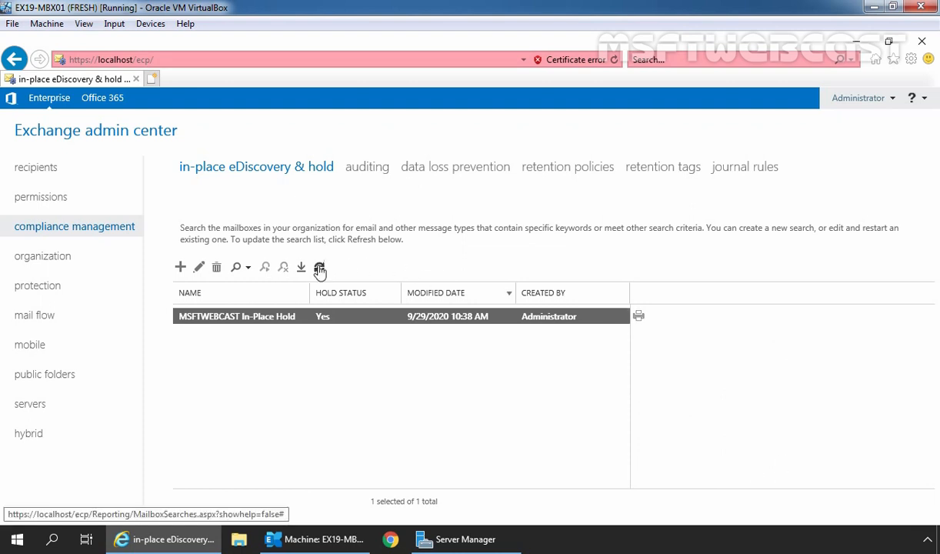
left_click(320, 267)
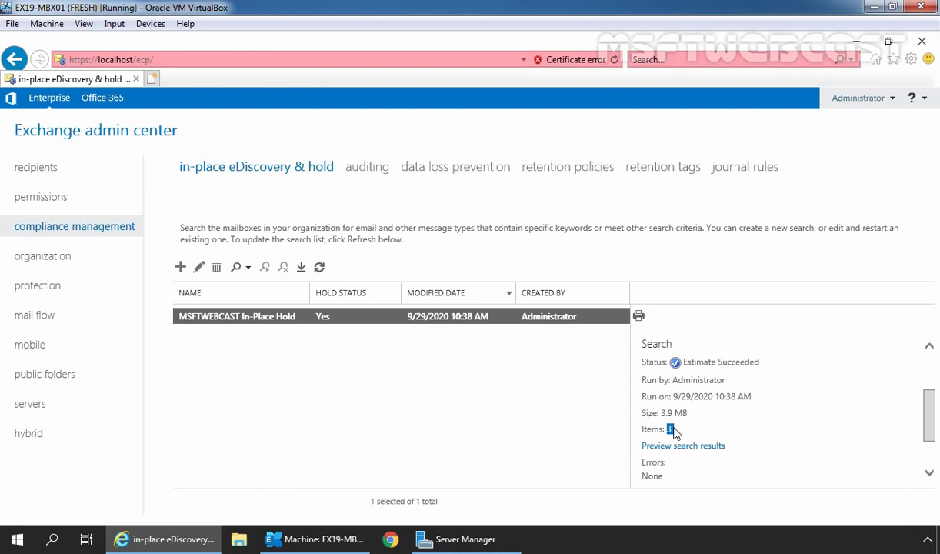
left_click(683, 446)
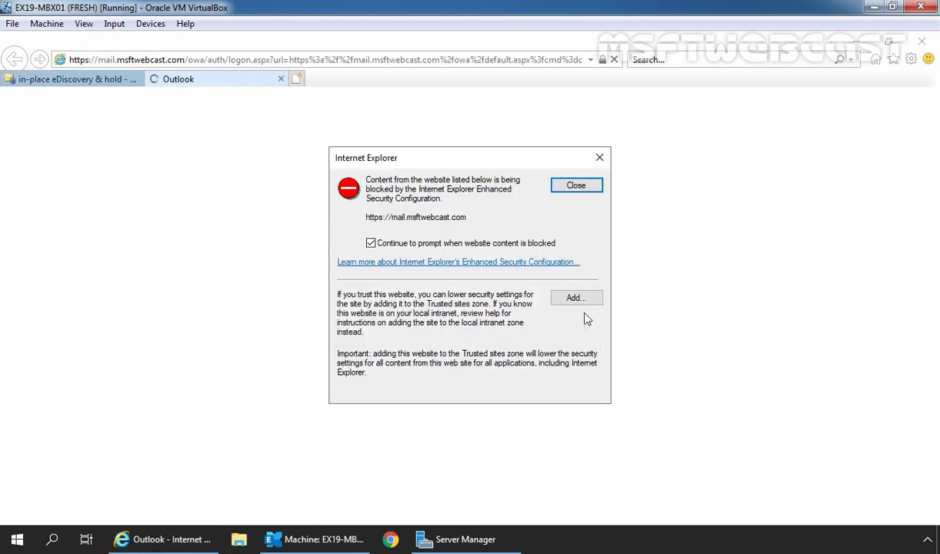
Step: Add the mail site to Internet Explorer's Trusted sites zone
left_click(575, 298)
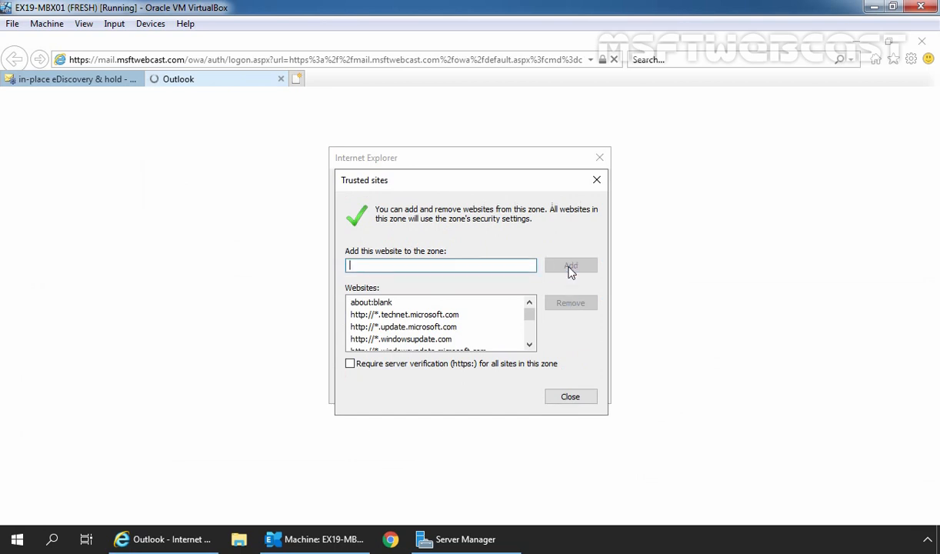
left_click(569, 397)
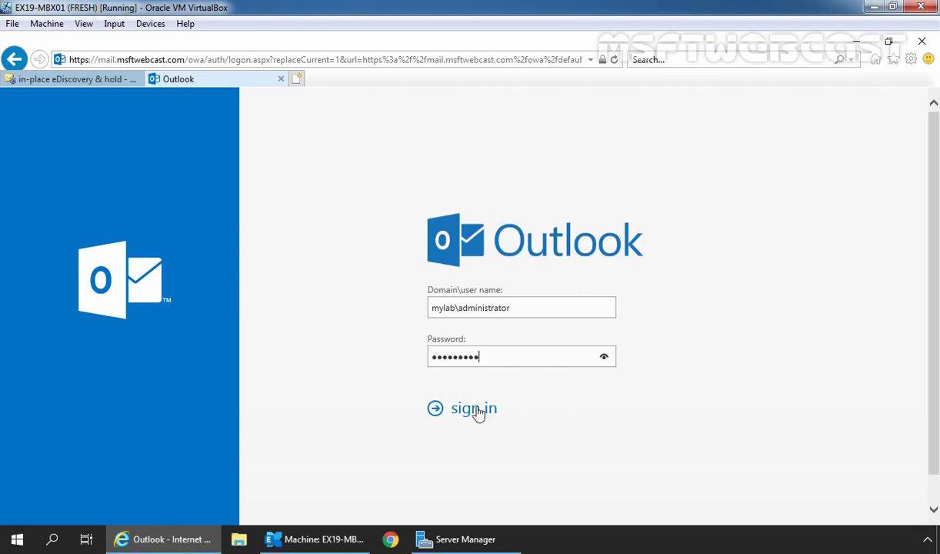
Step: Sign in to Outlook Web App and open the 'Test Message for Send on Behalf' item in the preview
left_click(474, 408)
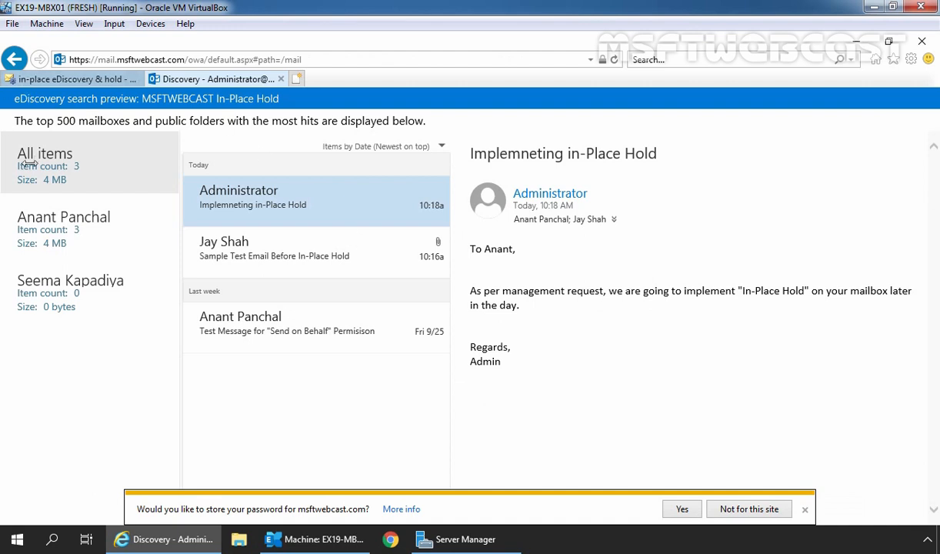
mouse_move(74, 177)
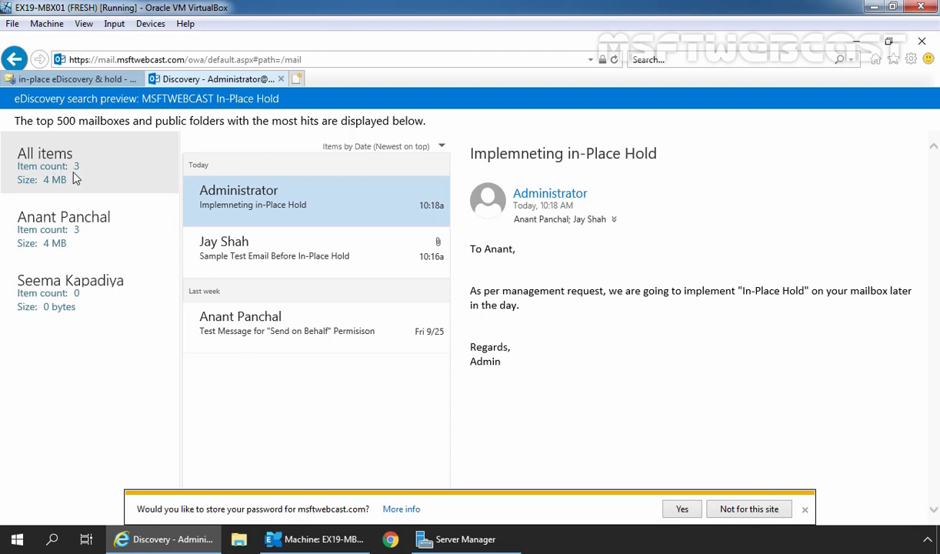
mouse_move(86, 239)
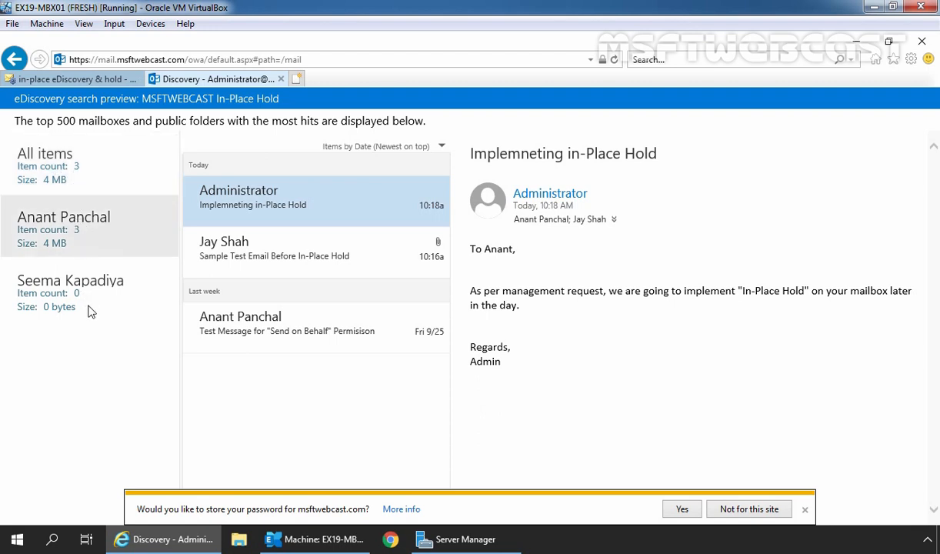
mouse_move(106, 256)
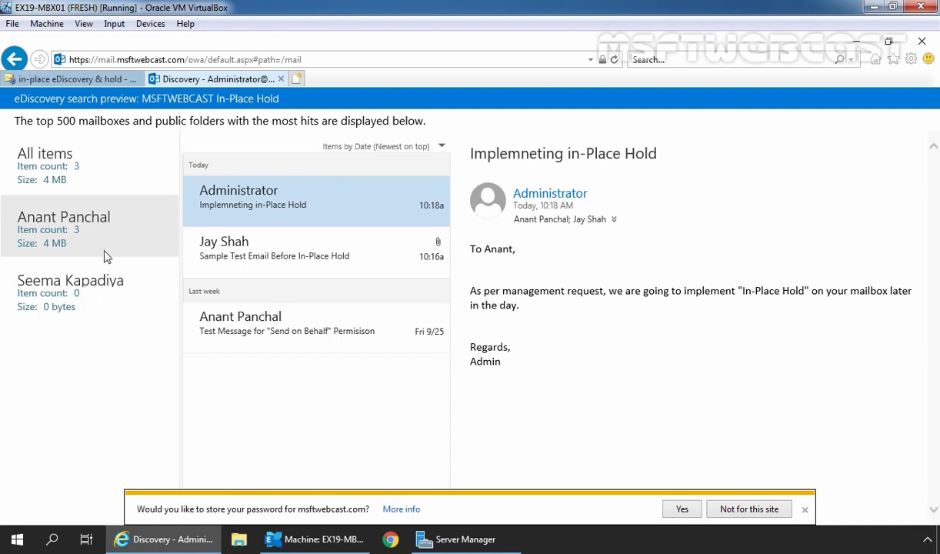
mouse_move(360, 222)
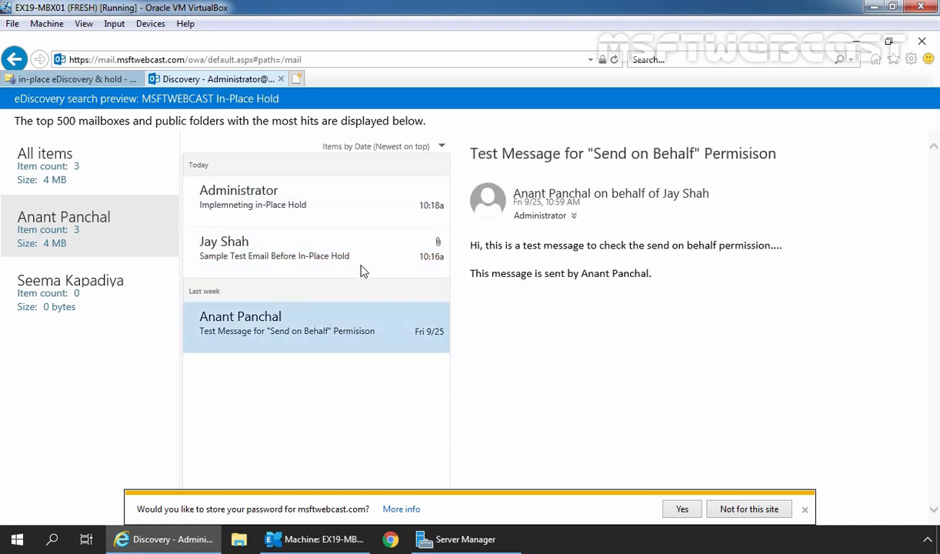
left_click(252, 196)
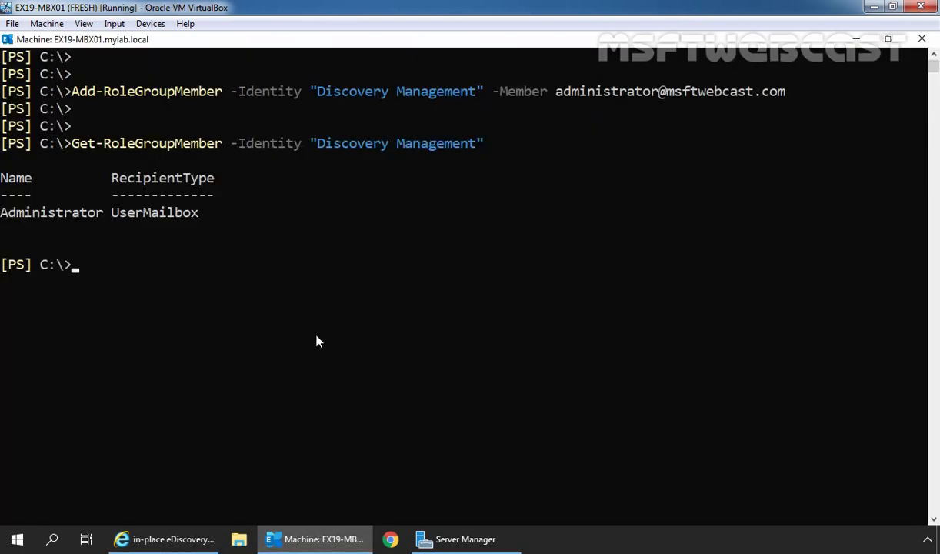
type("get")
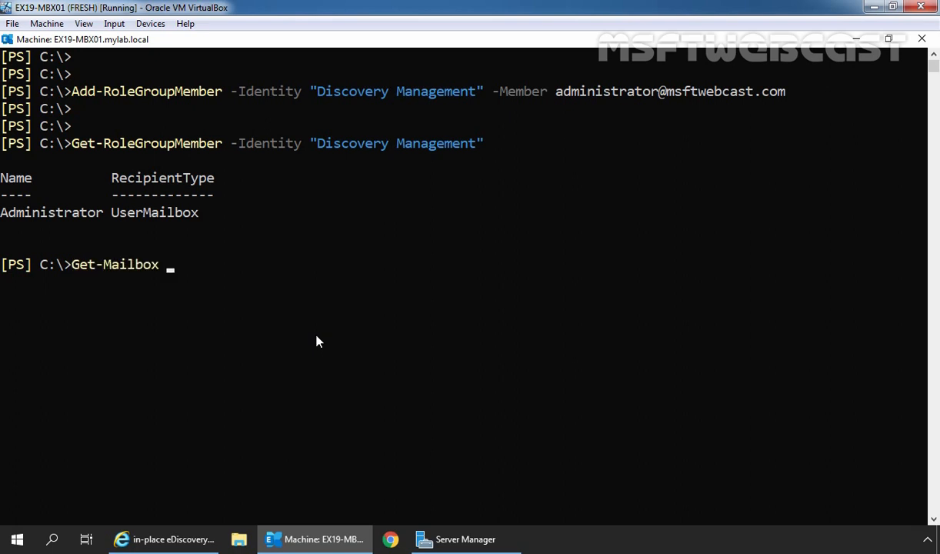
type("-Identity")
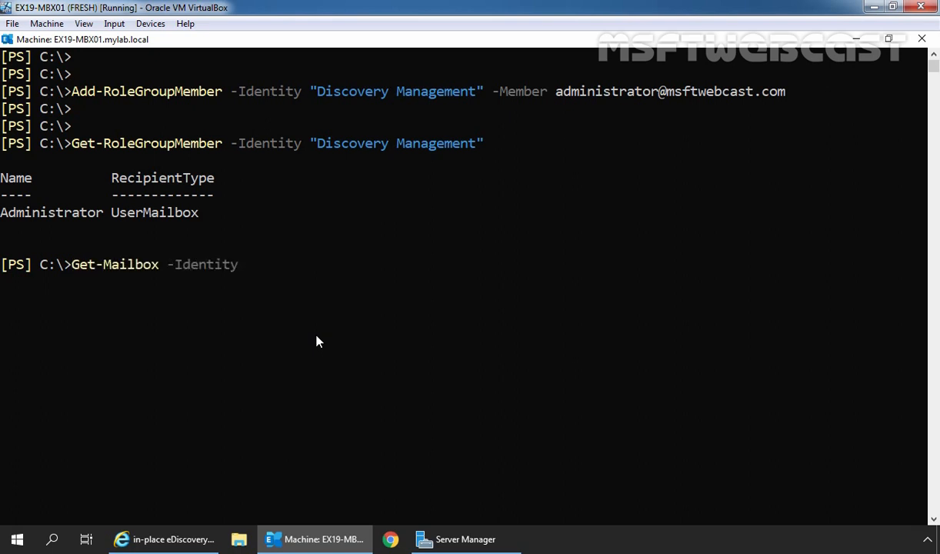
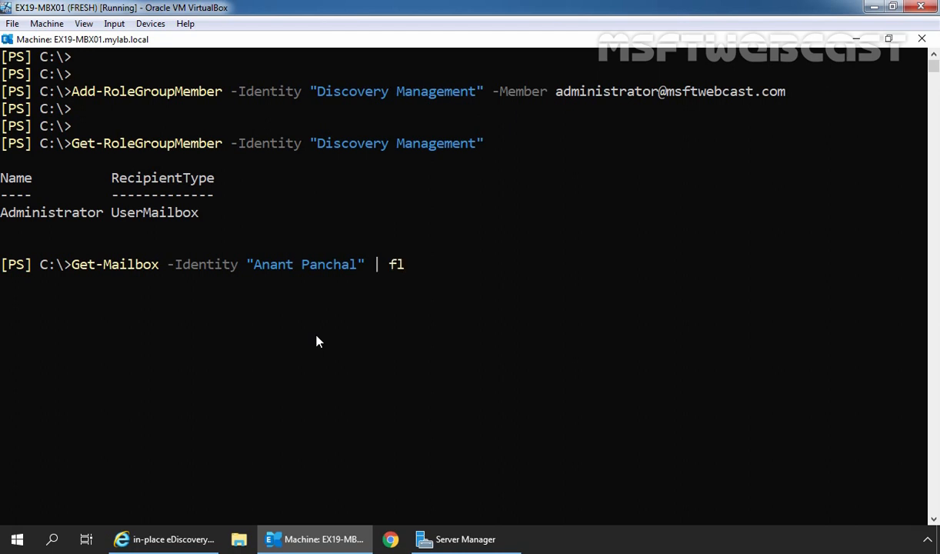
type("*inplacehold*")
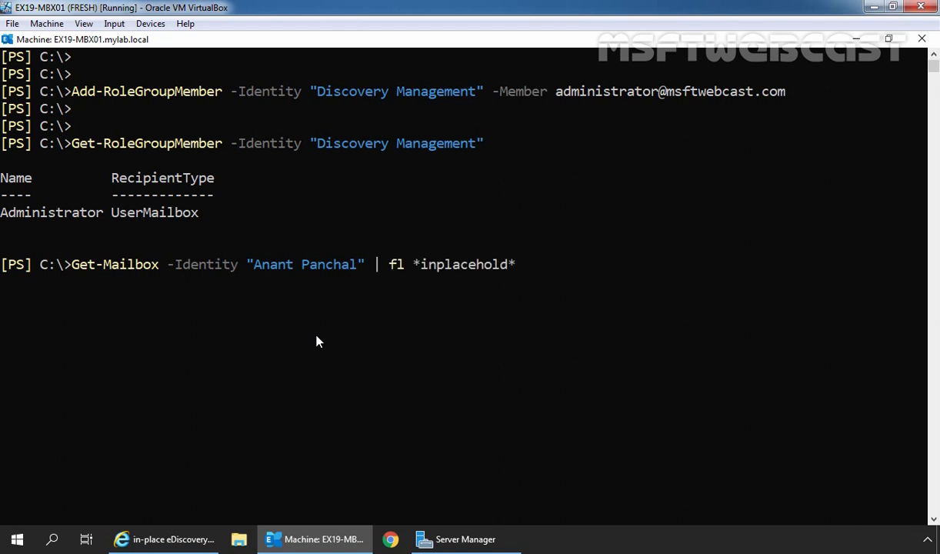